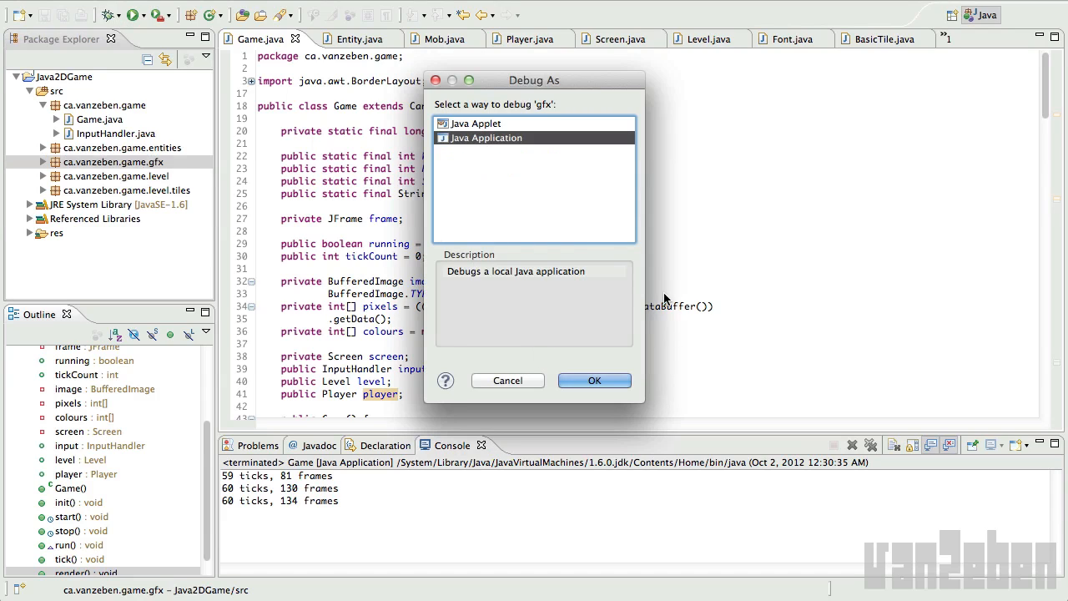
- Attempt to launch the package, dismiss the 'no main type' error, then run Game.java
left_click(594, 381)
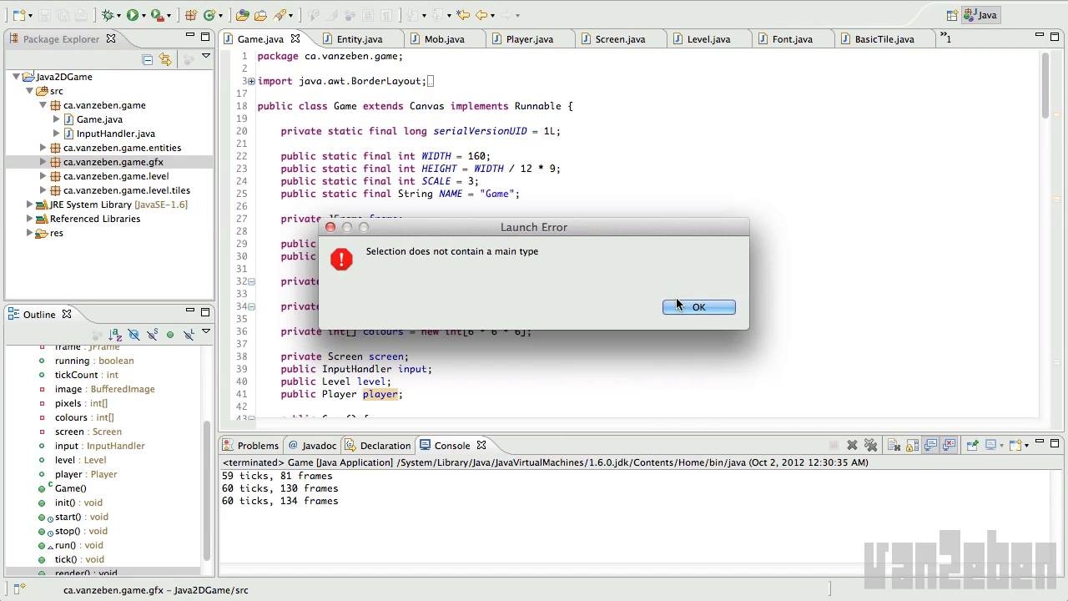
left_click(698, 308)
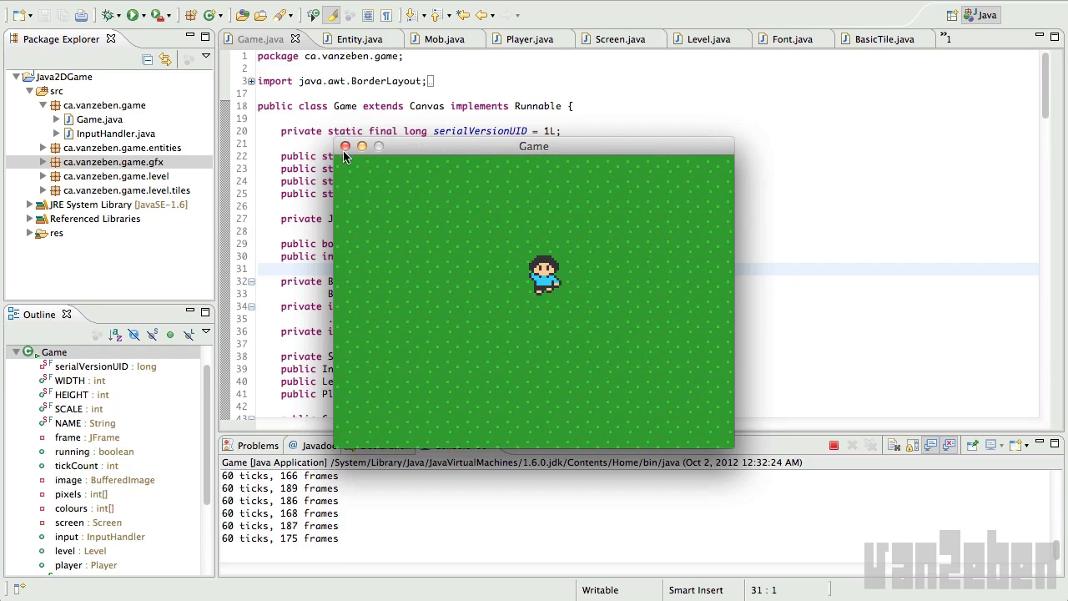
- Close the game window and add an ', int scale' parameter to Screen.render
left_click(344, 147)
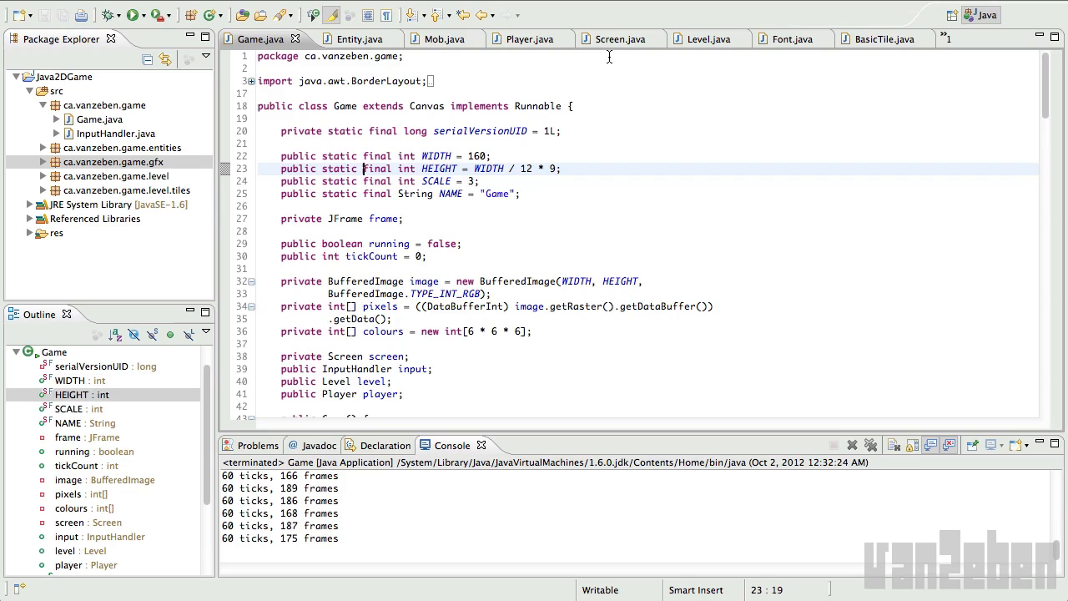
left_click(609, 39)
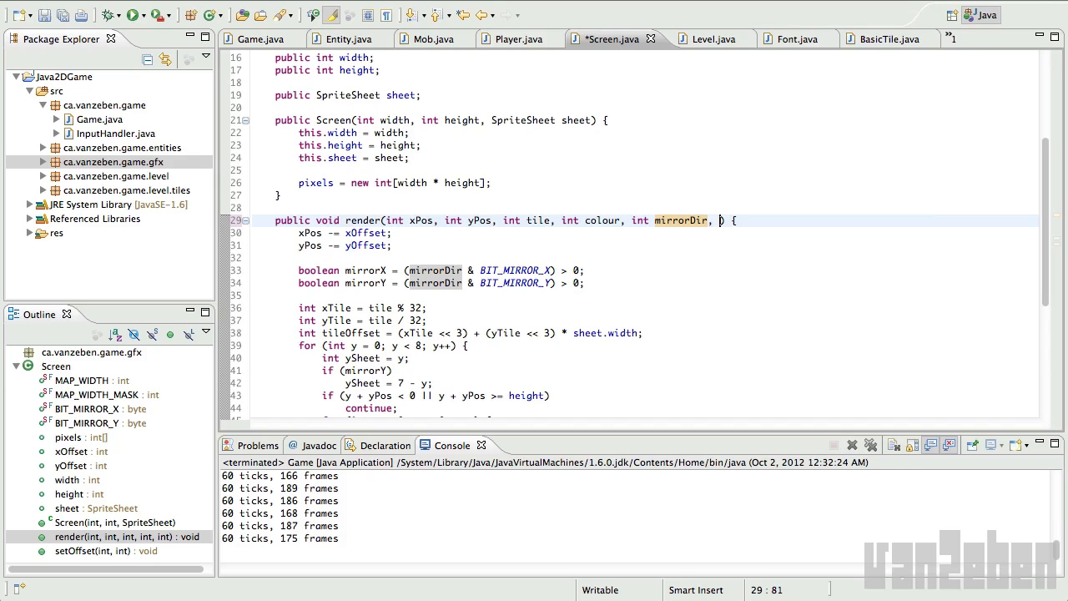
type(", int scale")
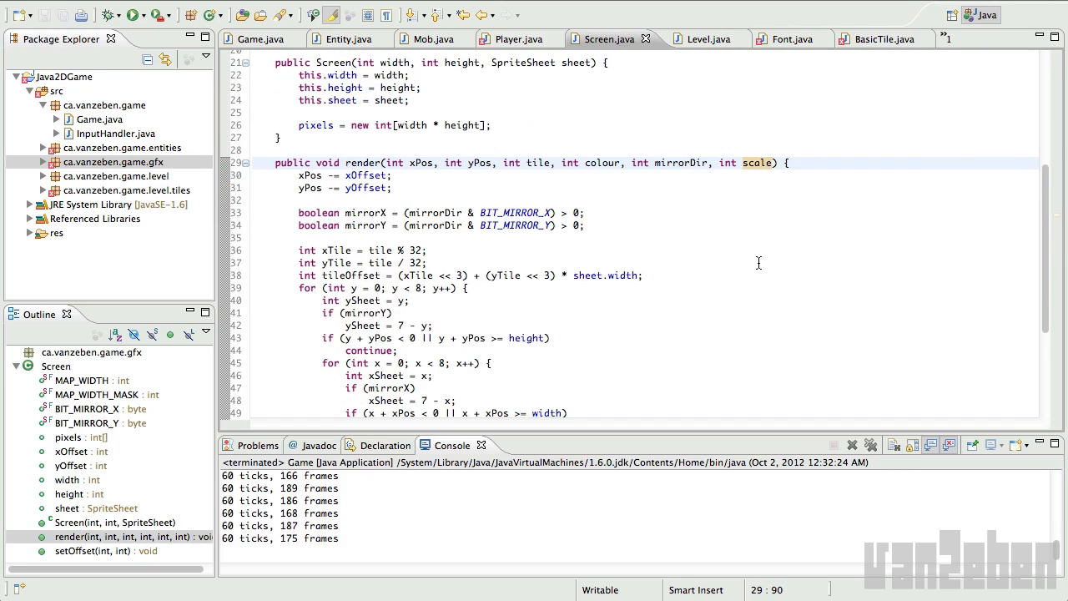
scroll("down", 3)
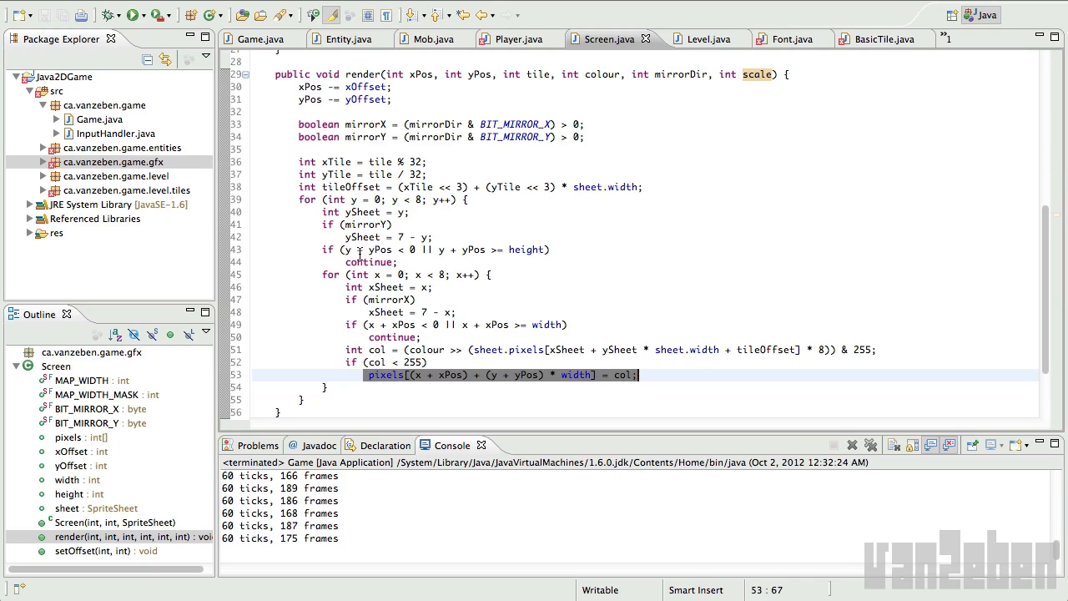
- Inside the row loop declare int yPixel = y + yPos + (y * scaleMap)
left_click(447, 237)
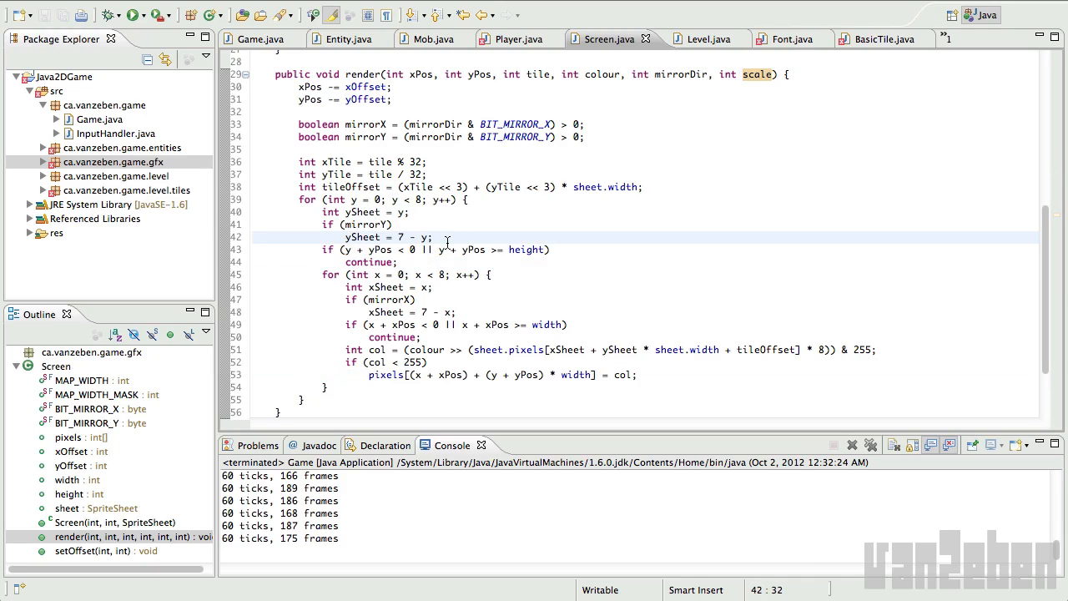
key("Delete")
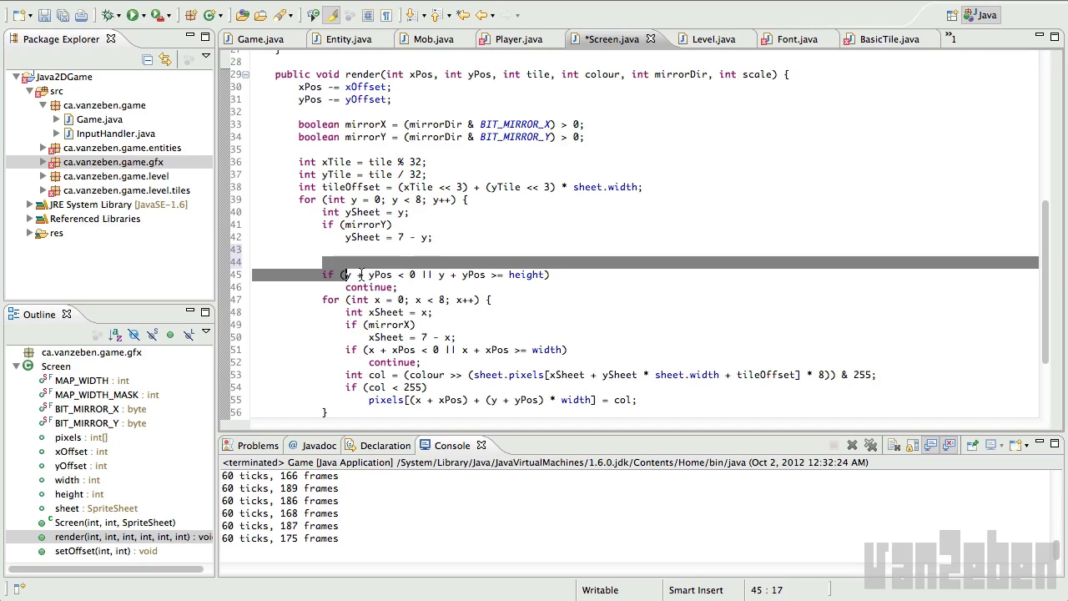
left_click(414, 350)
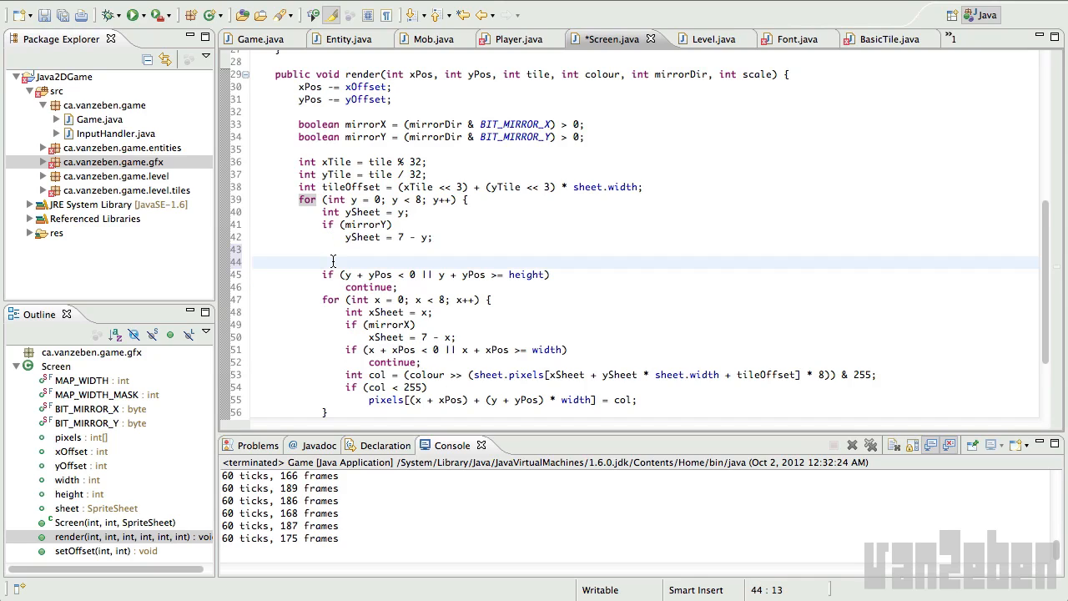
type("int yPixel =")
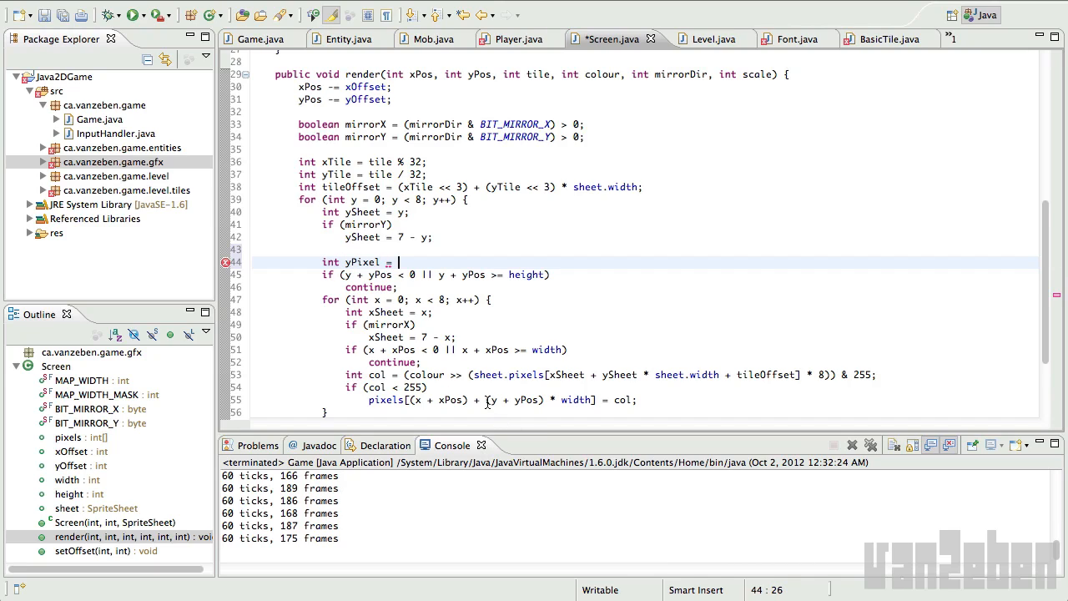
double_click(514, 400)
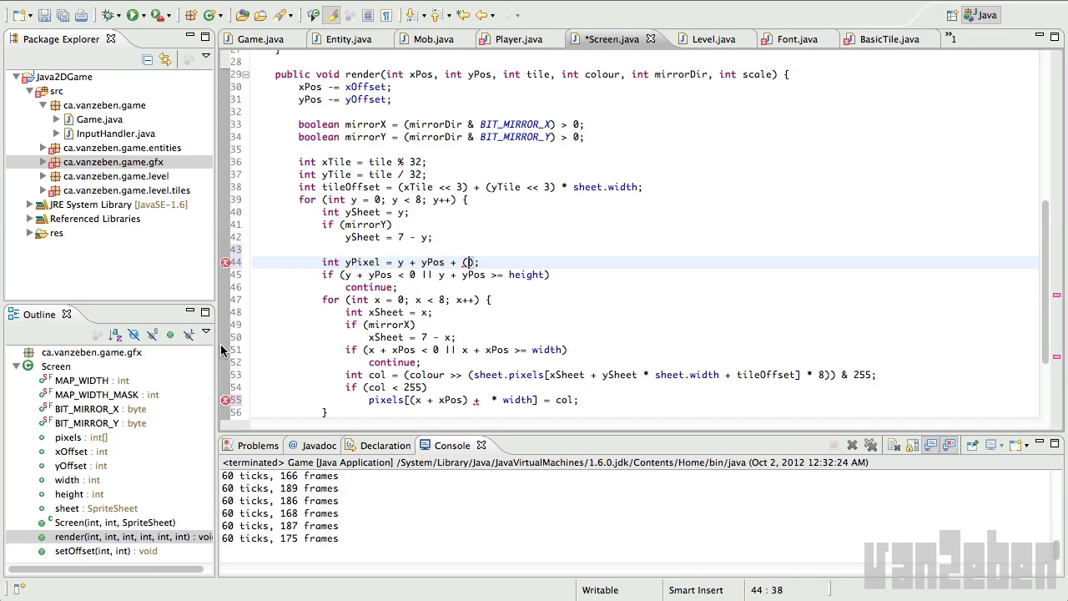
type("y *")
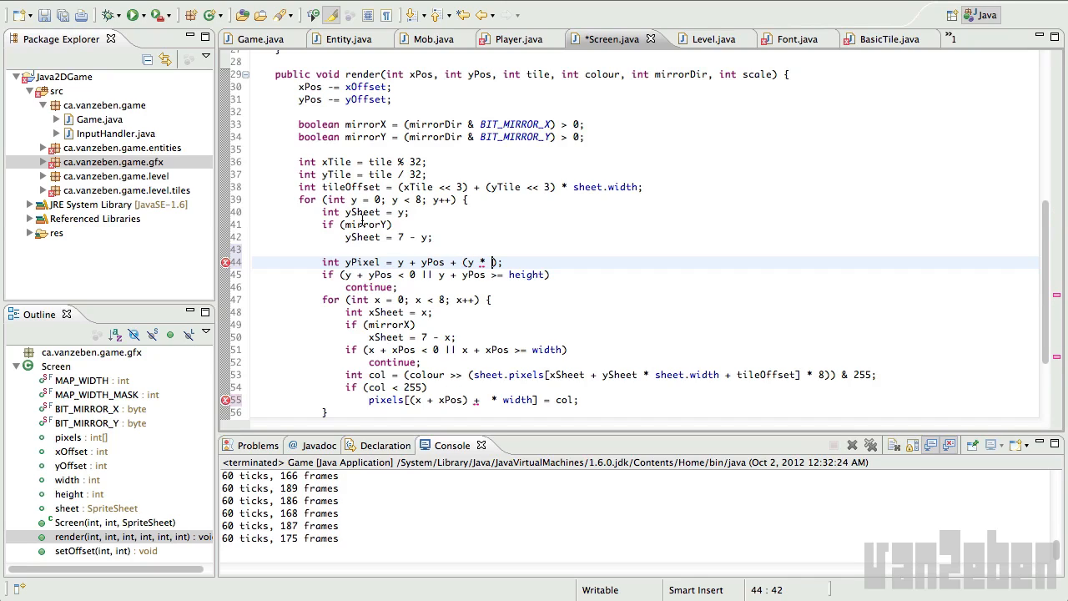
type("scalMap")
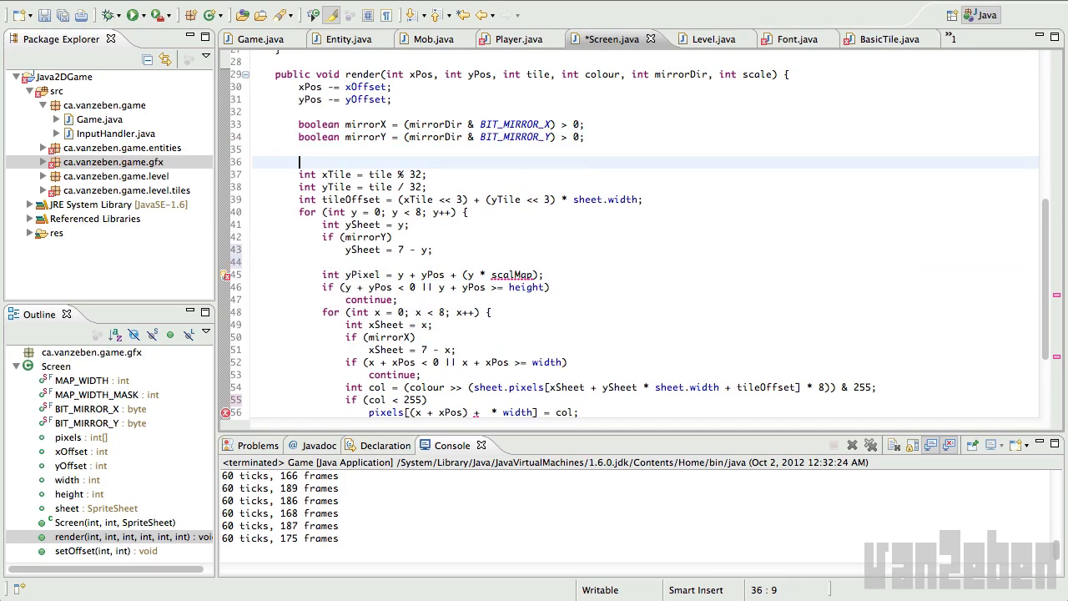
- Above the loop declare int scaleMap = scale - 1;
type("int sclae")
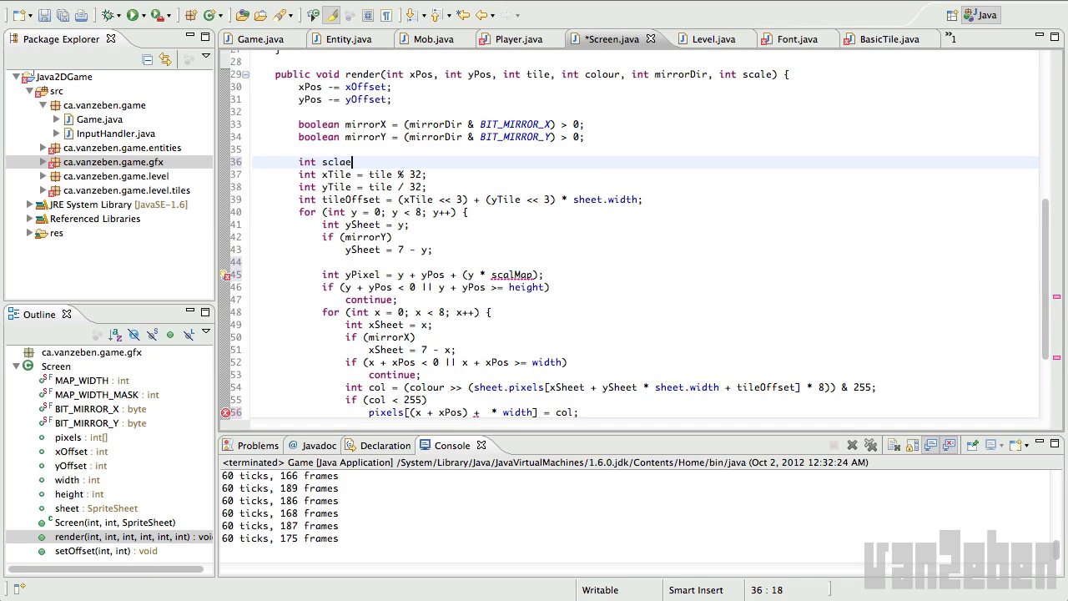
type("scaleMap = scal")
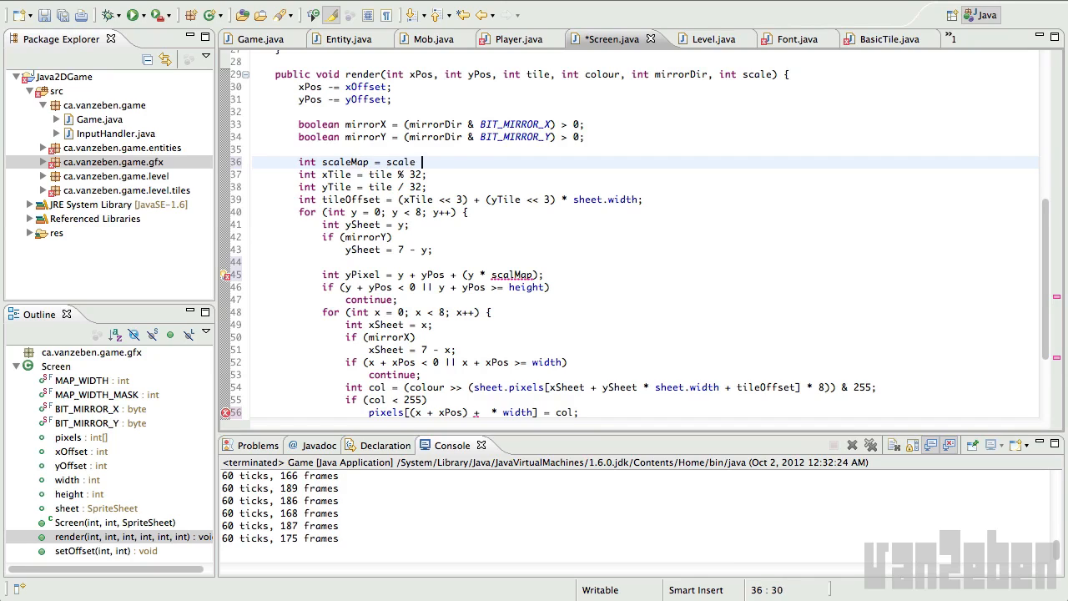
type("-1;")
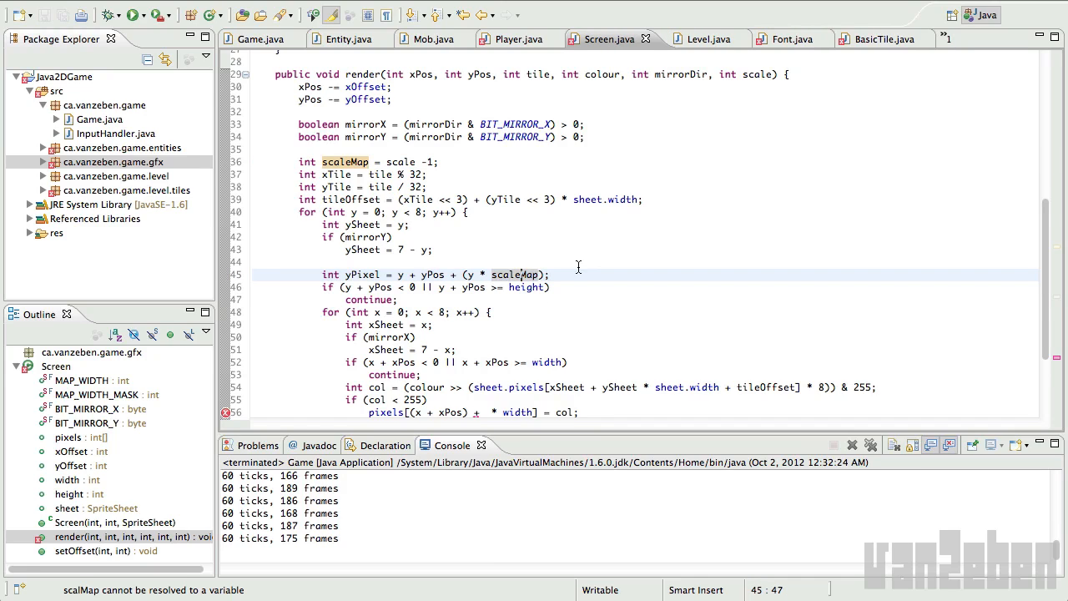
mouse_move(521, 274)
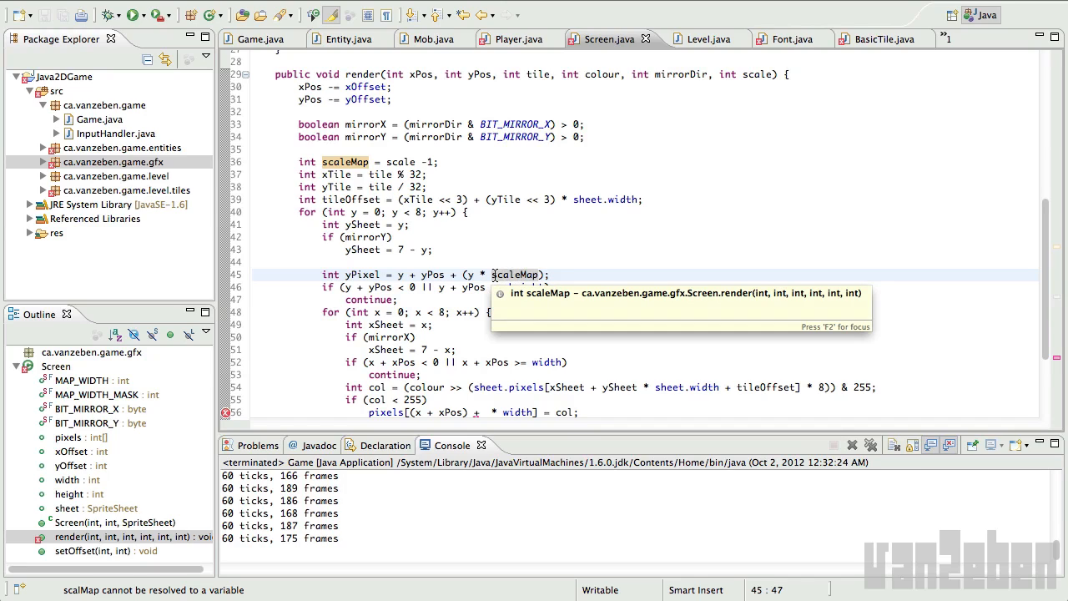
mouse_move(544, 269)
type(" - ((scaleMap")
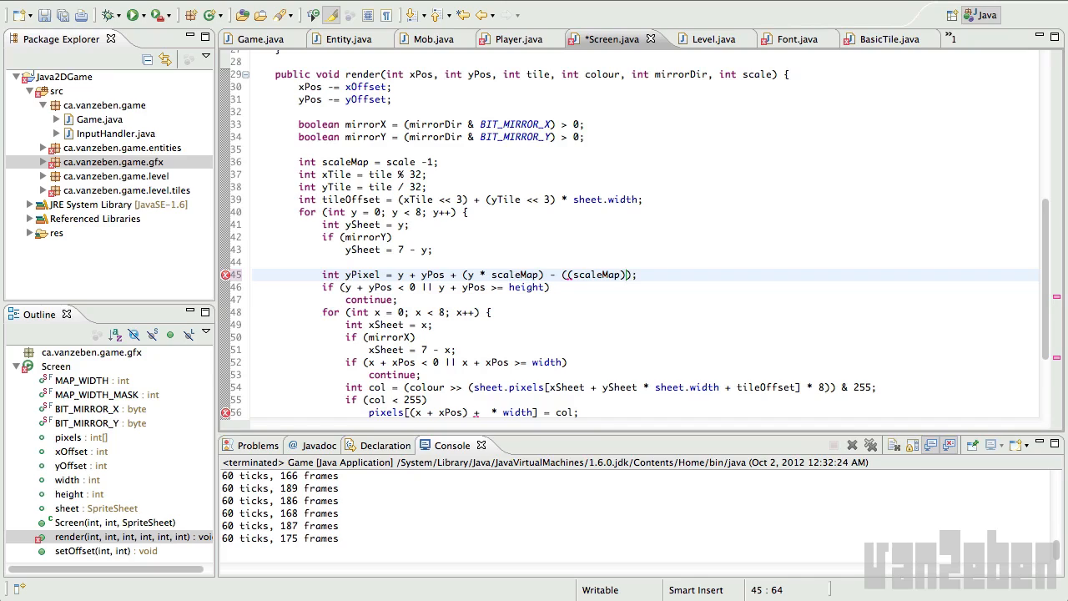
- Subtract (scaleMap << 3) / 2 from yPixel and xPixel so scaled sprites stay centred
type("<<3")
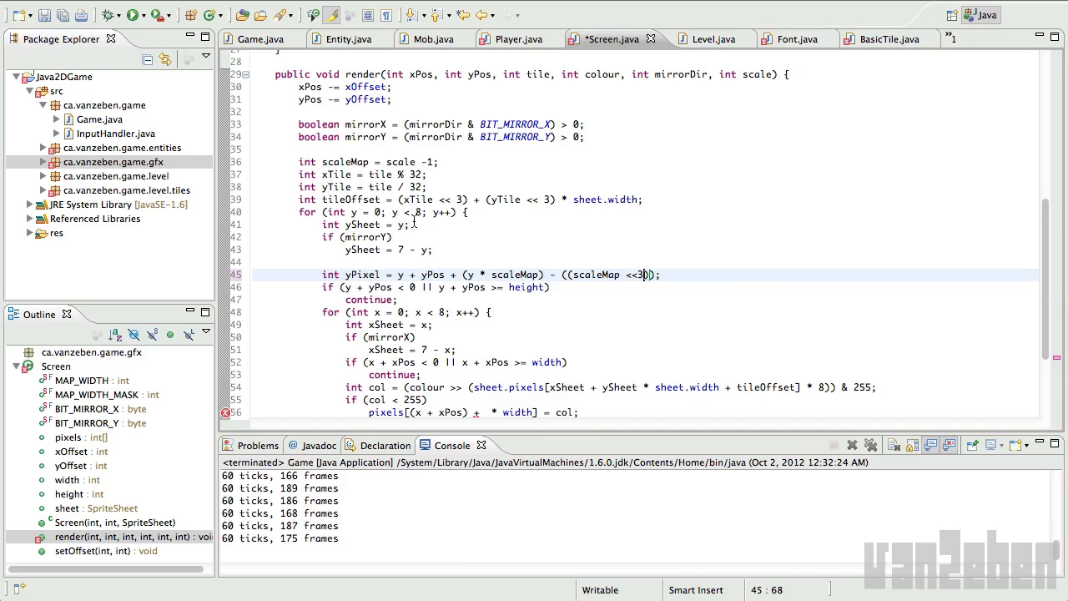
type("/2")
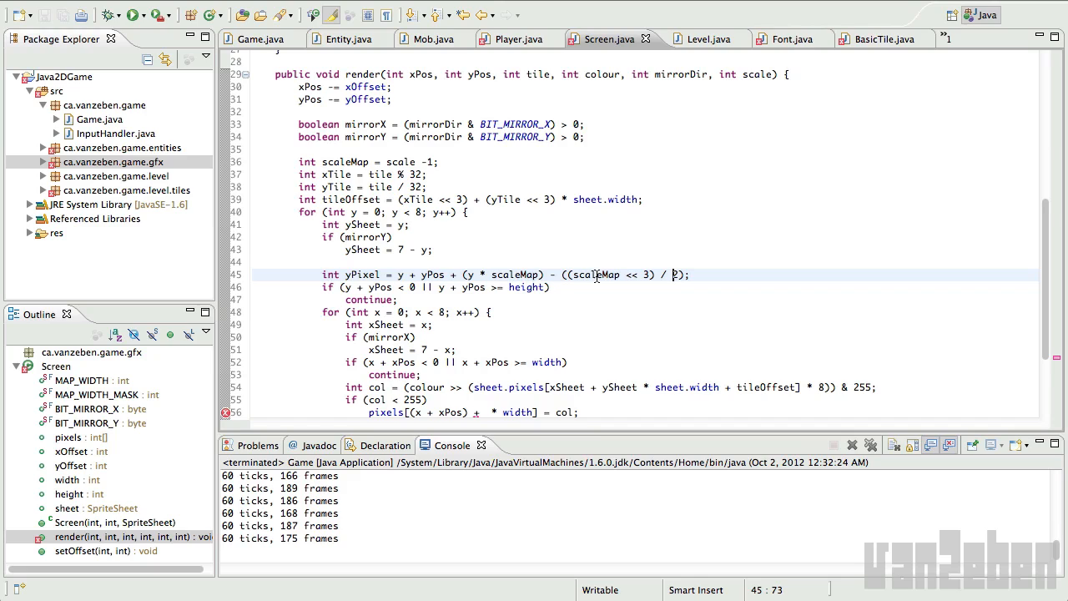
scroll("down", 3)
type("int xPixel = x + xPos + )()")
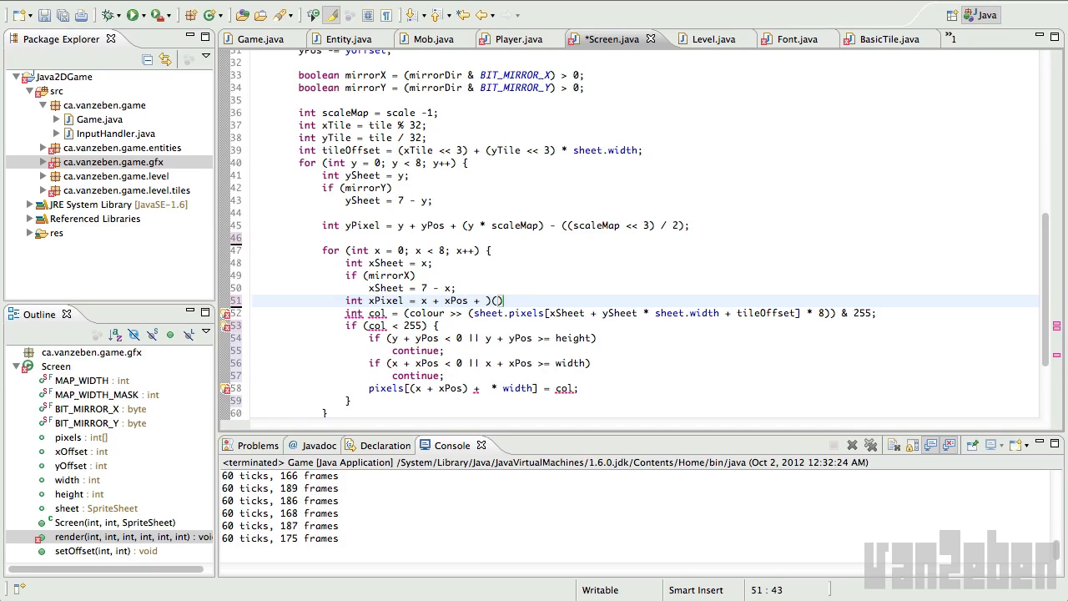
key("BackSpace")
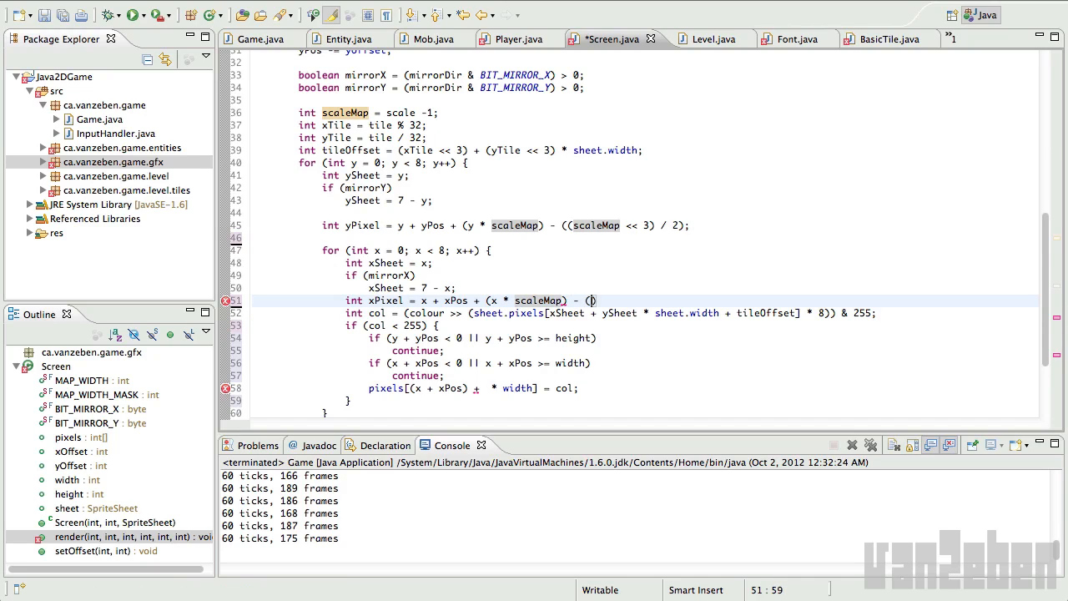
type("(scale))")
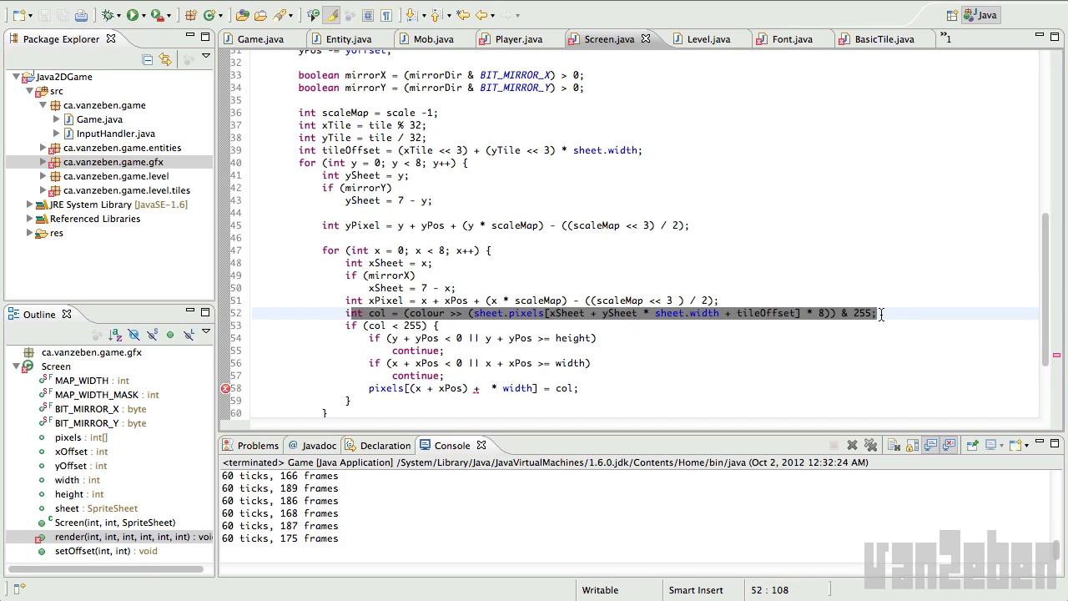
type("for ()")
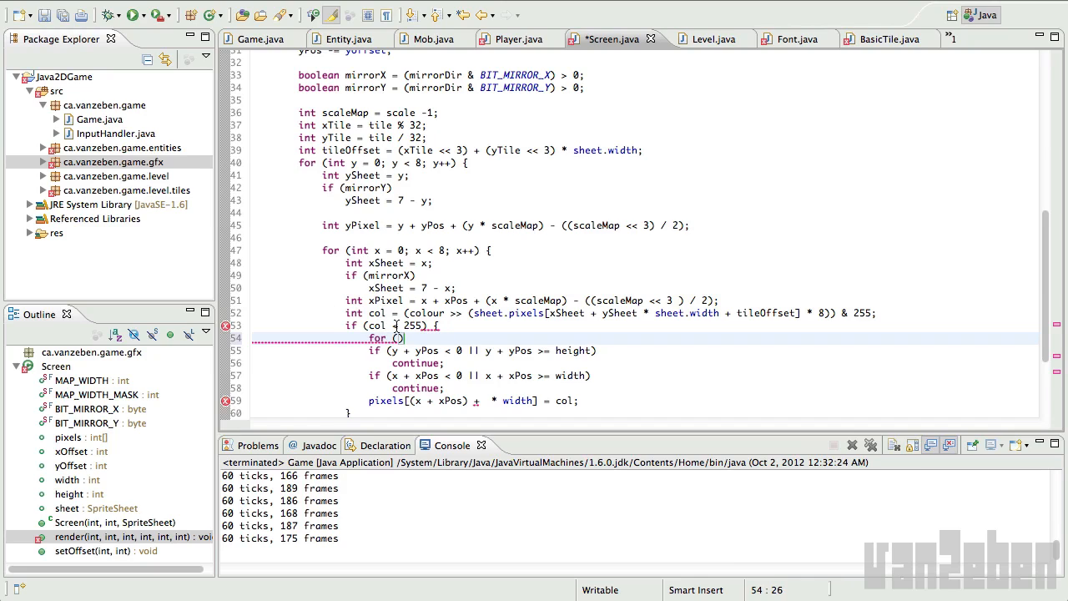
mouse_move(400, 338)
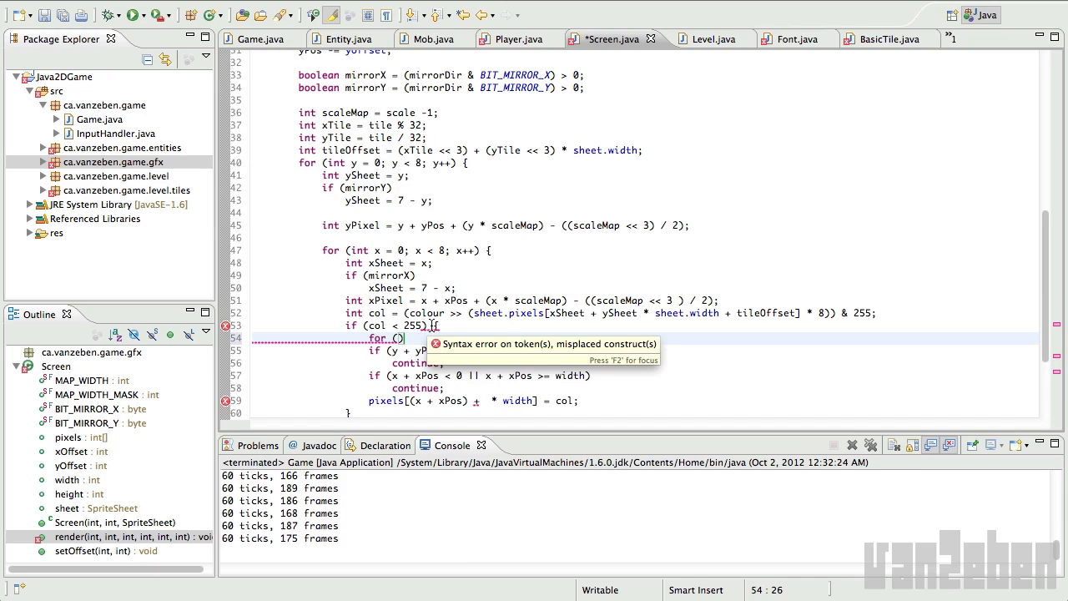
- Add a yScale loop up to scale with the height check using yPixel + yScale
type("y")
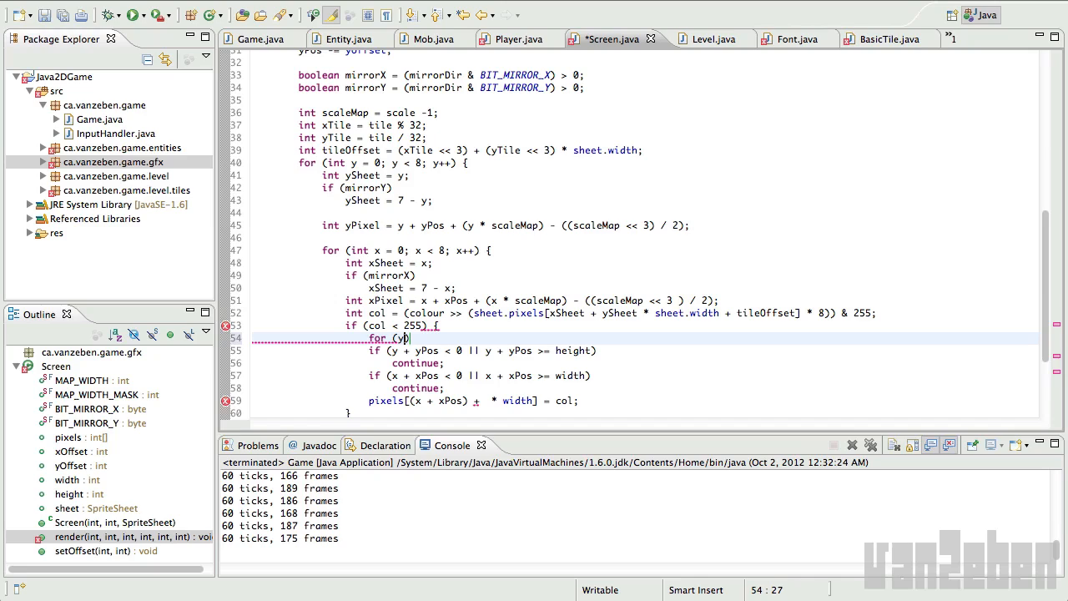
type("Scale = 0; s")
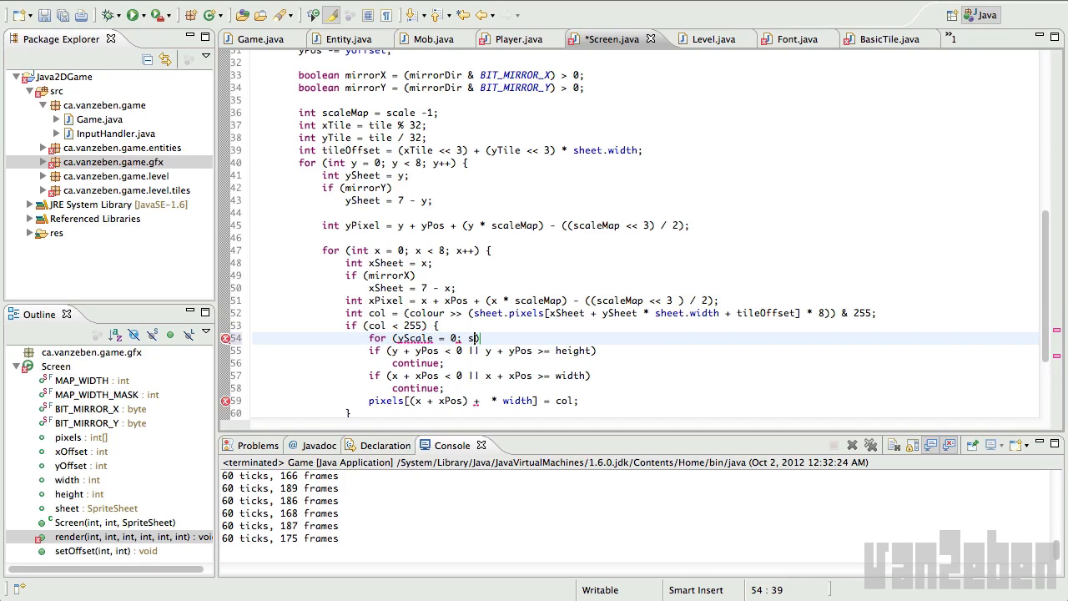
type("yScale <")
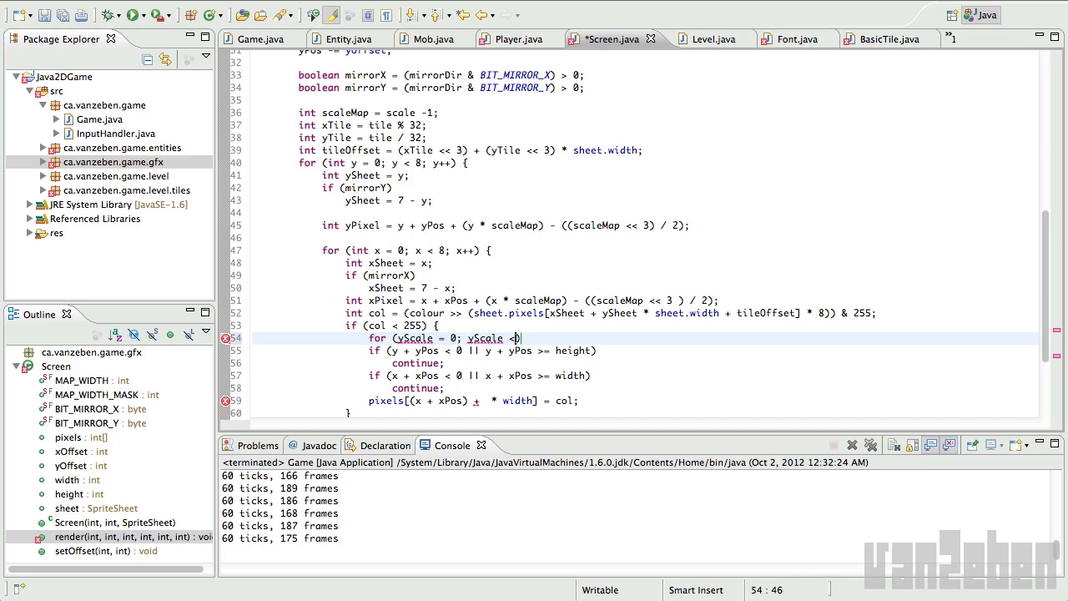
type("scale")
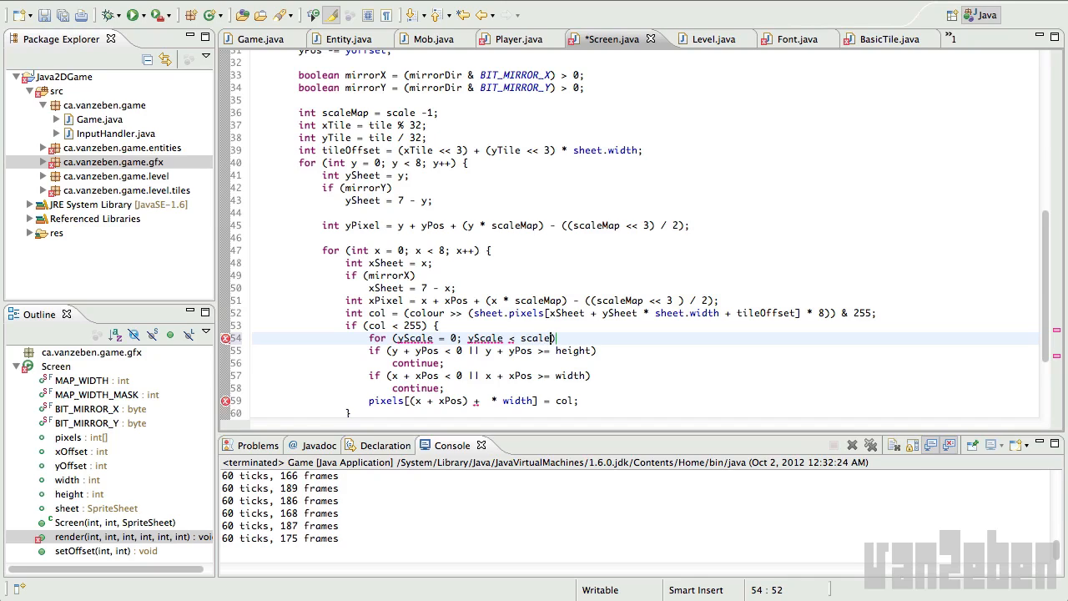
type("; yScale")
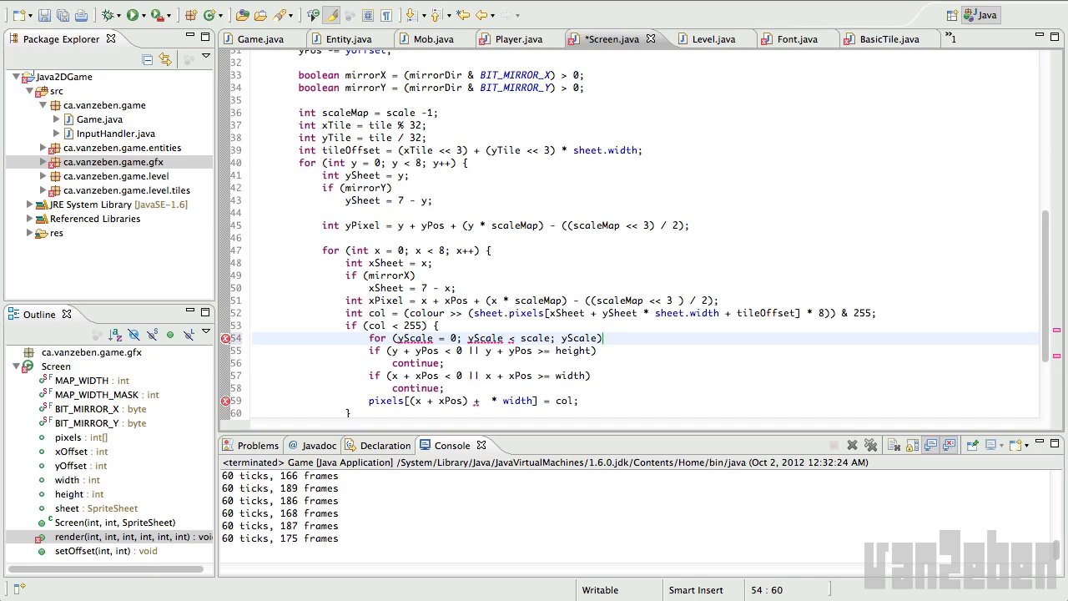
type("+=")
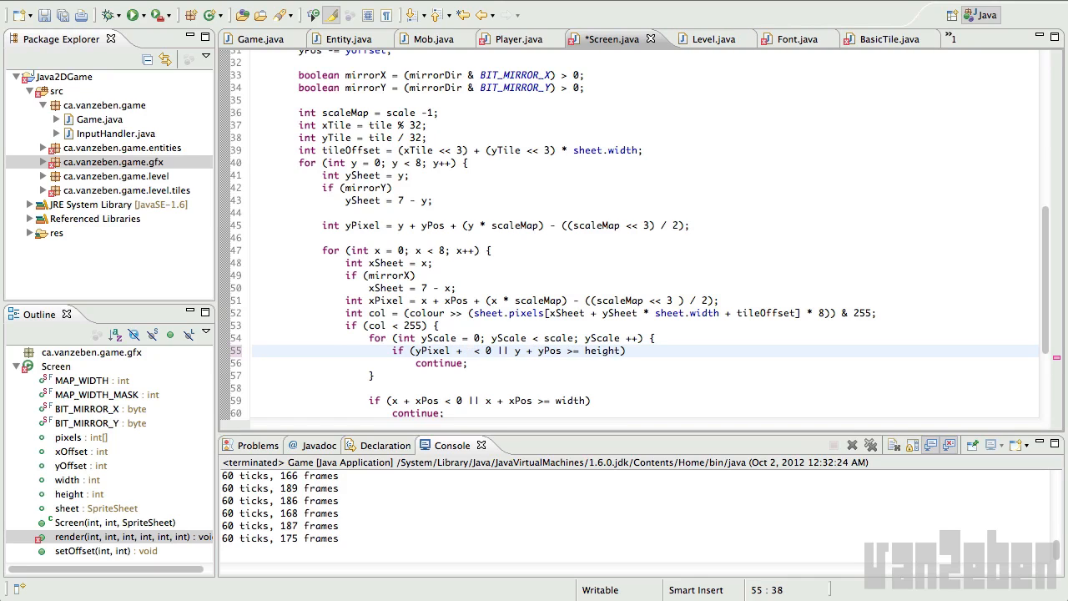
type("yScale")
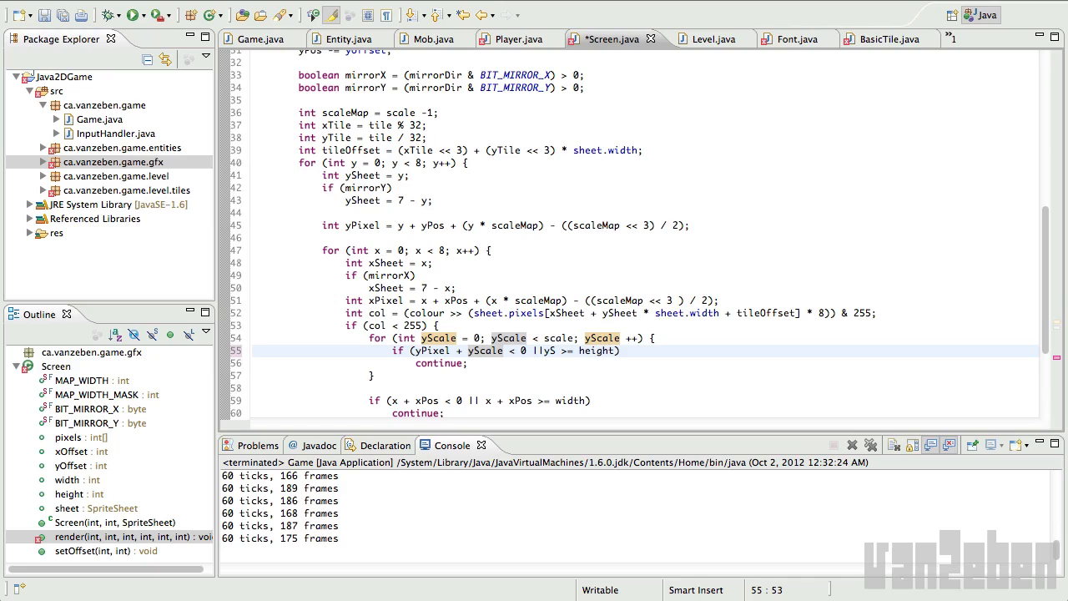
type("Pixel + yScale")
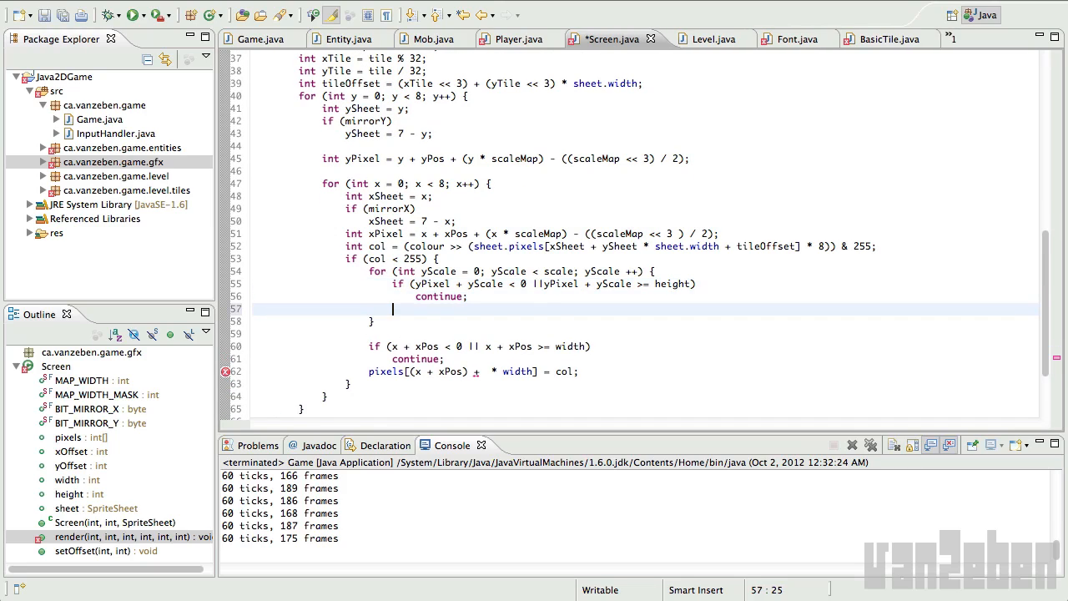
- Add an inner xScale loop running from 0 up to scale
type("for (int xScale = 0;")
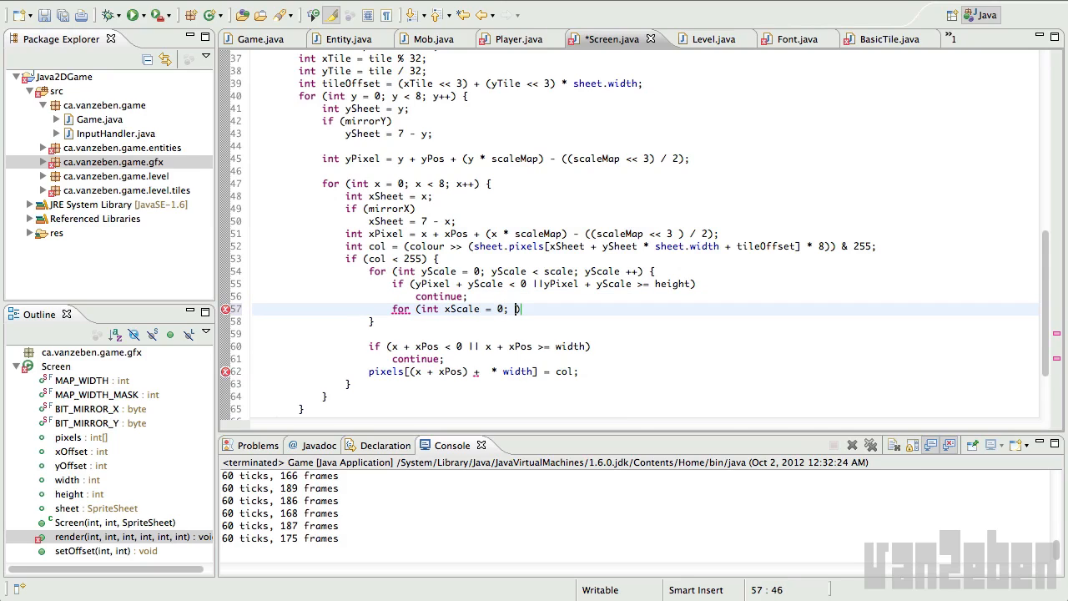
type("xScale <")
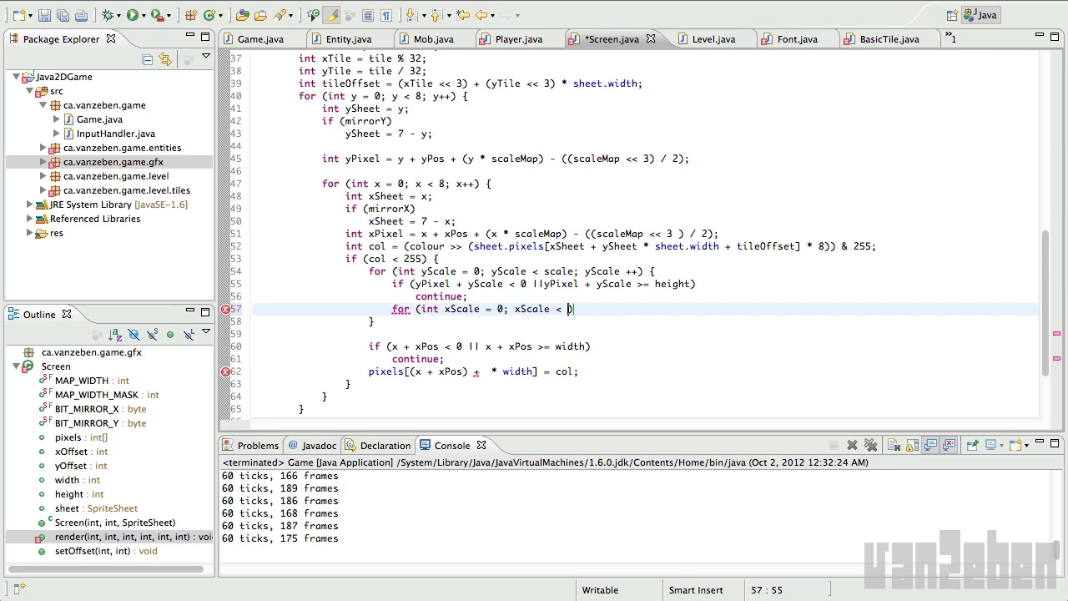
type("scale; x")
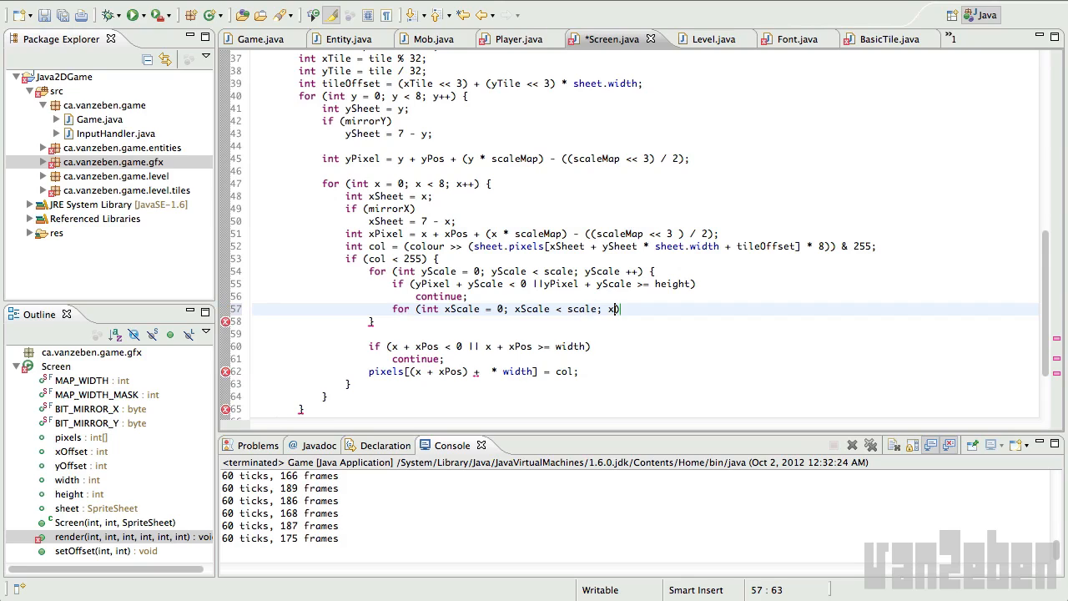
type("Scale++) {")
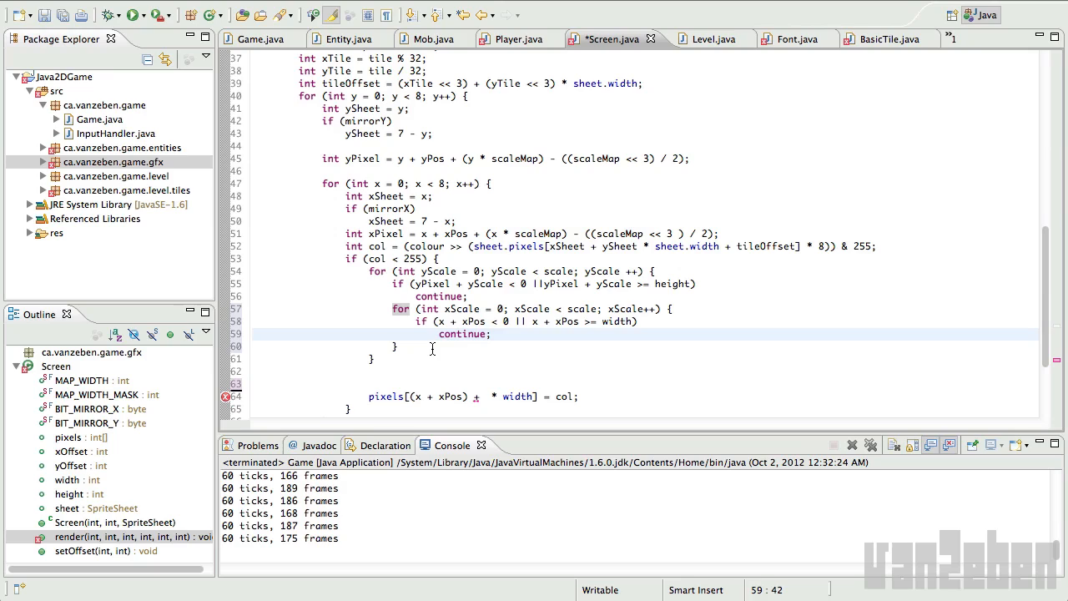
- Rewrite the width check as xPixel + xScale < 0 || xPixel + xScale >= width
left_click(491, 334)
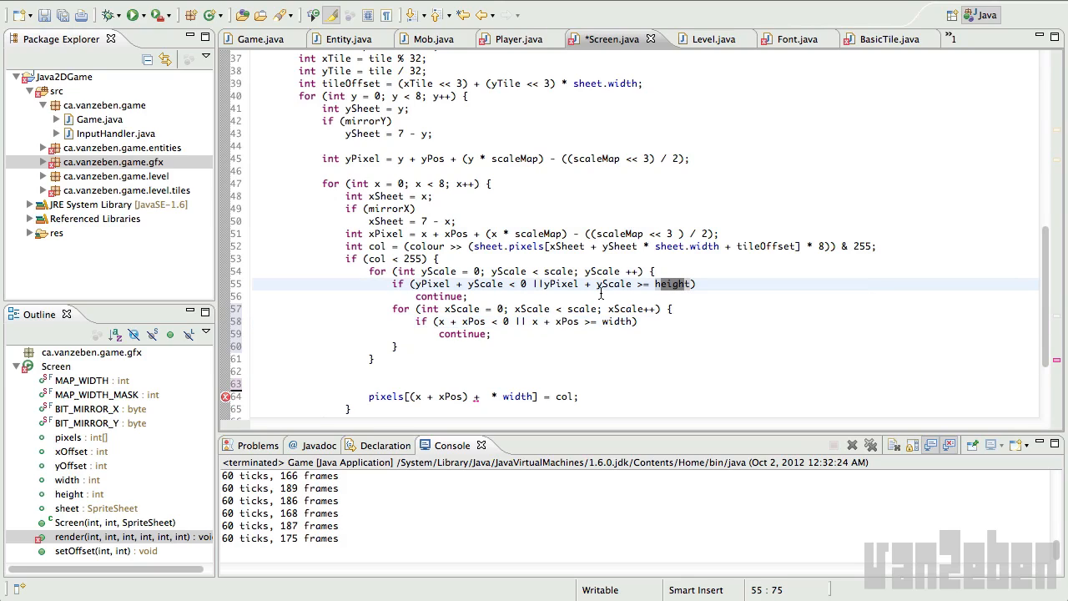
mouse_move(615, 326)
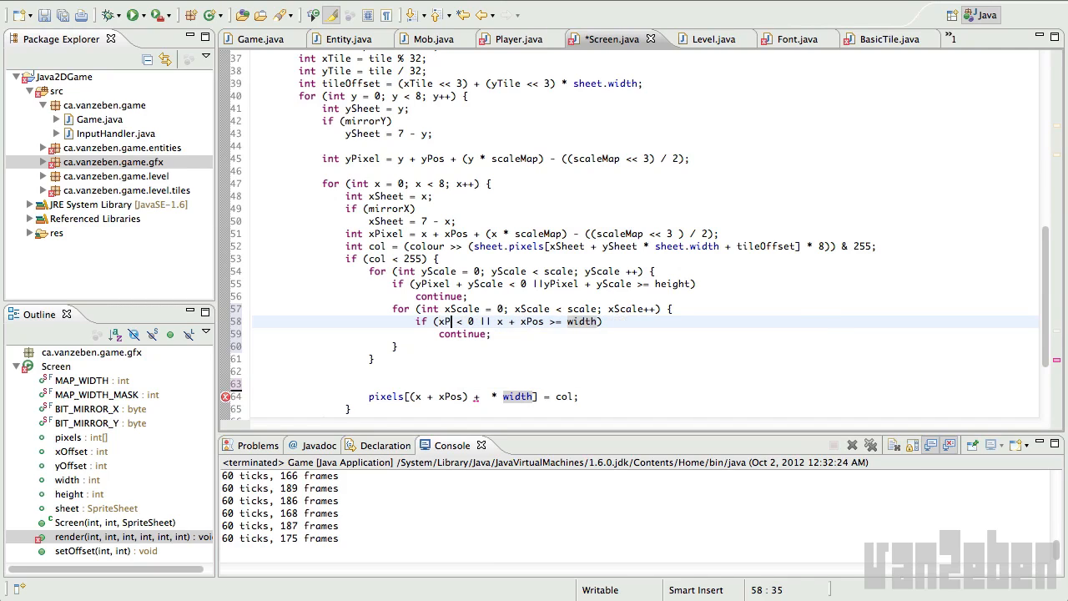
type("ixel + xScale")
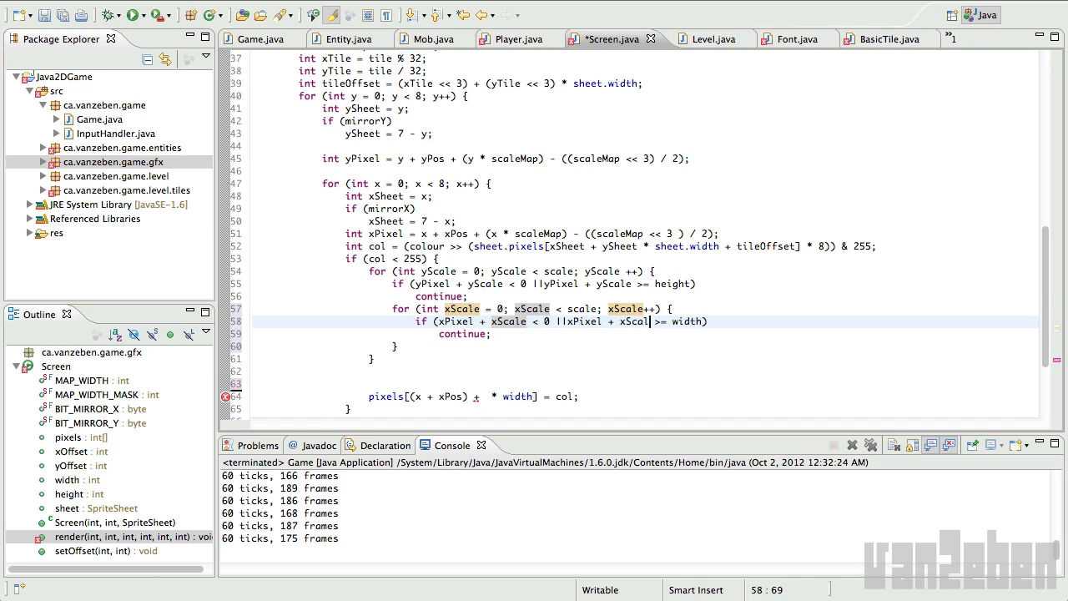
left_click(447, 397)
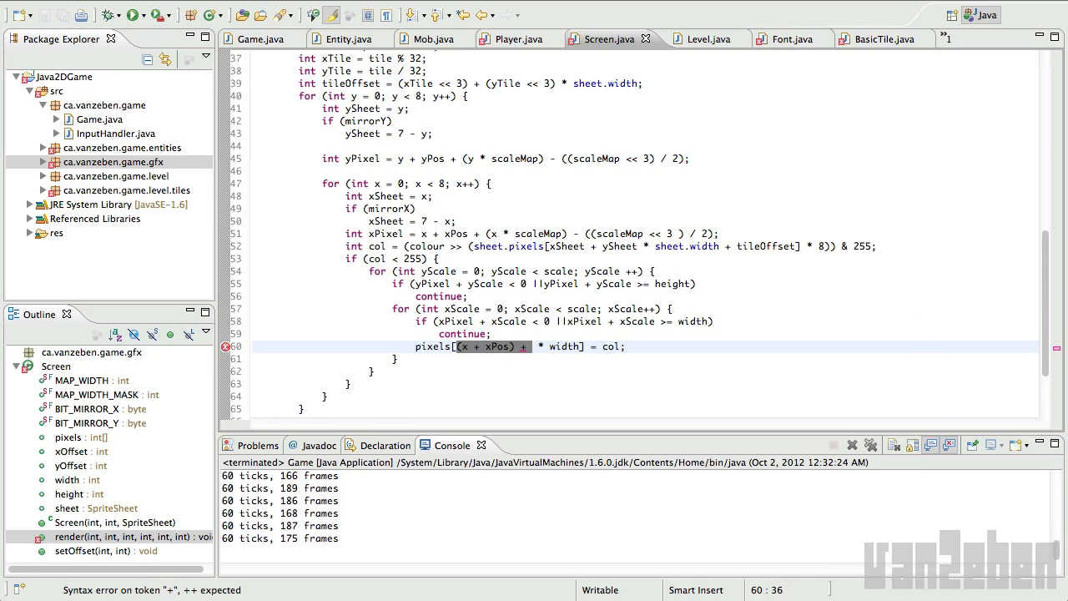
- Write pixels[(xPixel + xScale) + (yPixel + yScale) * width] = col inside the xScale loop
type("()")
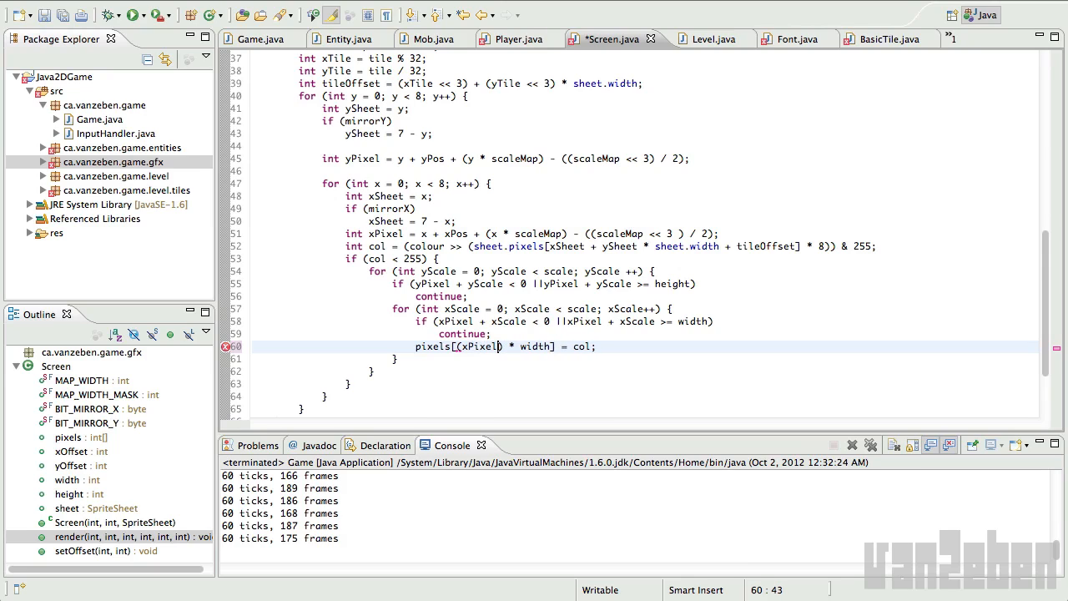
type("+ xScale) + (")
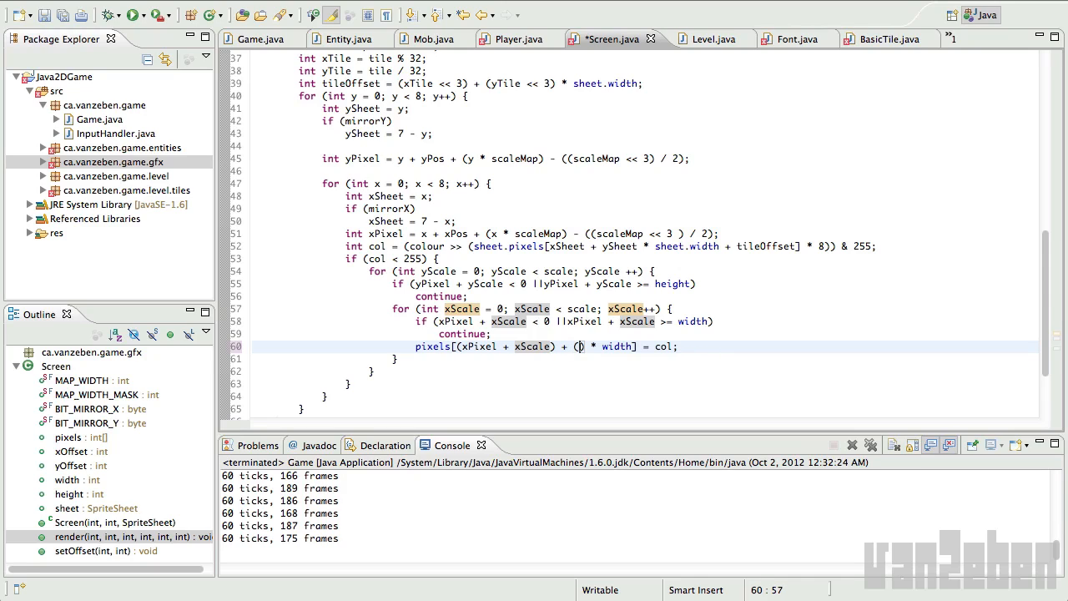
type("yPixel + yScale")
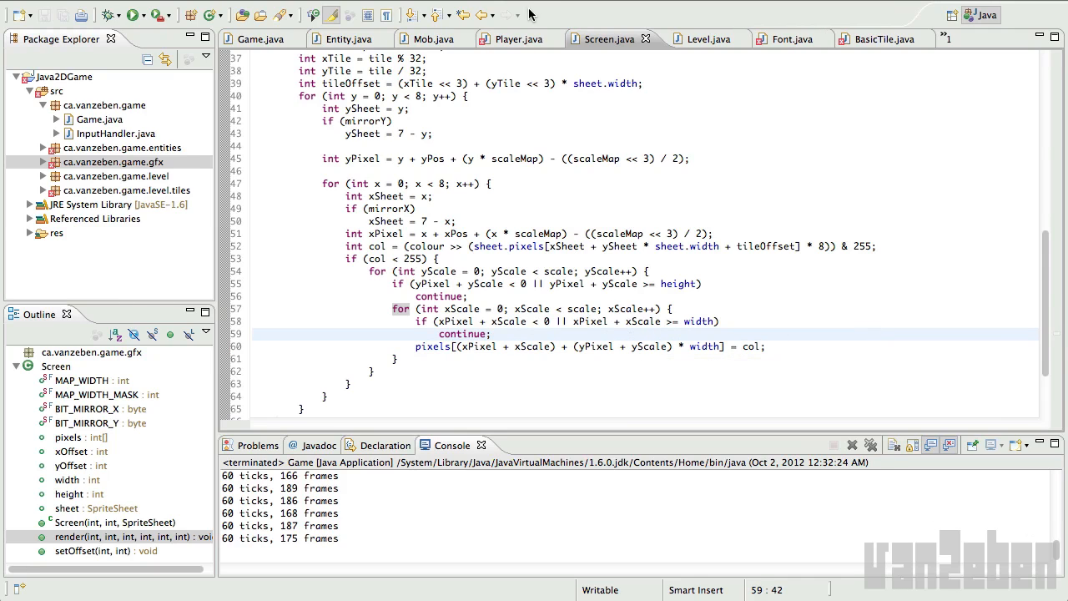
left_click(517, 38)
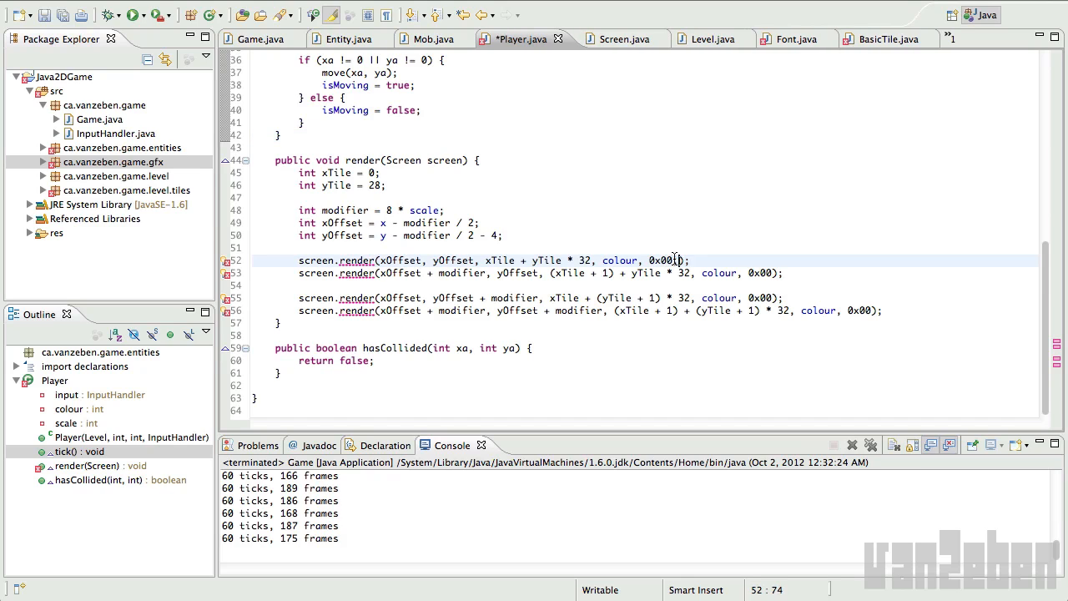
- Pass Player's scale field (1) as the extra argument in its screen.render calls
type(",")
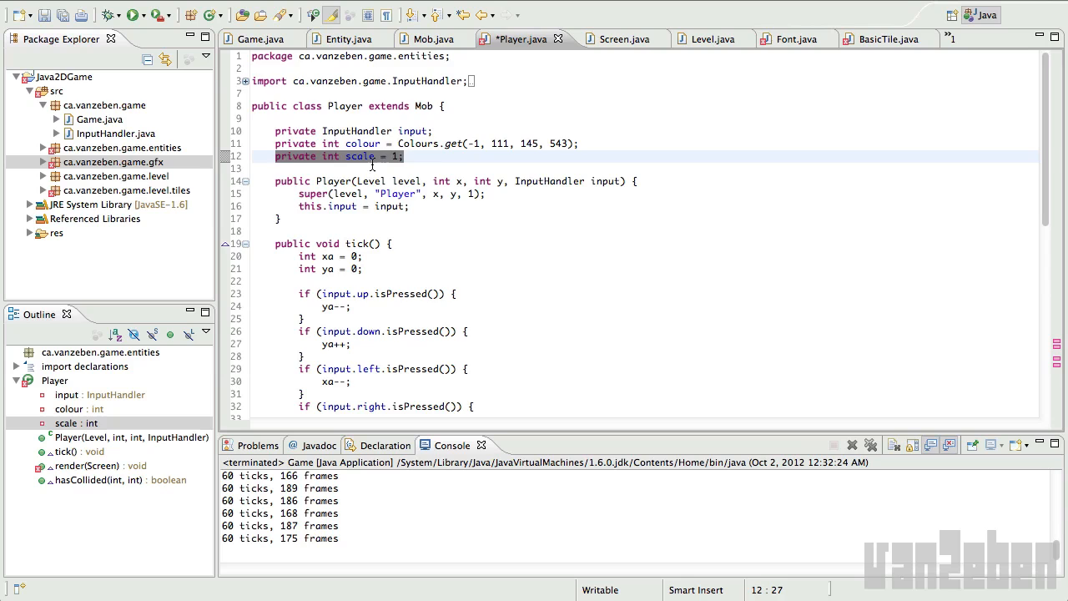
scroll("down", 3)
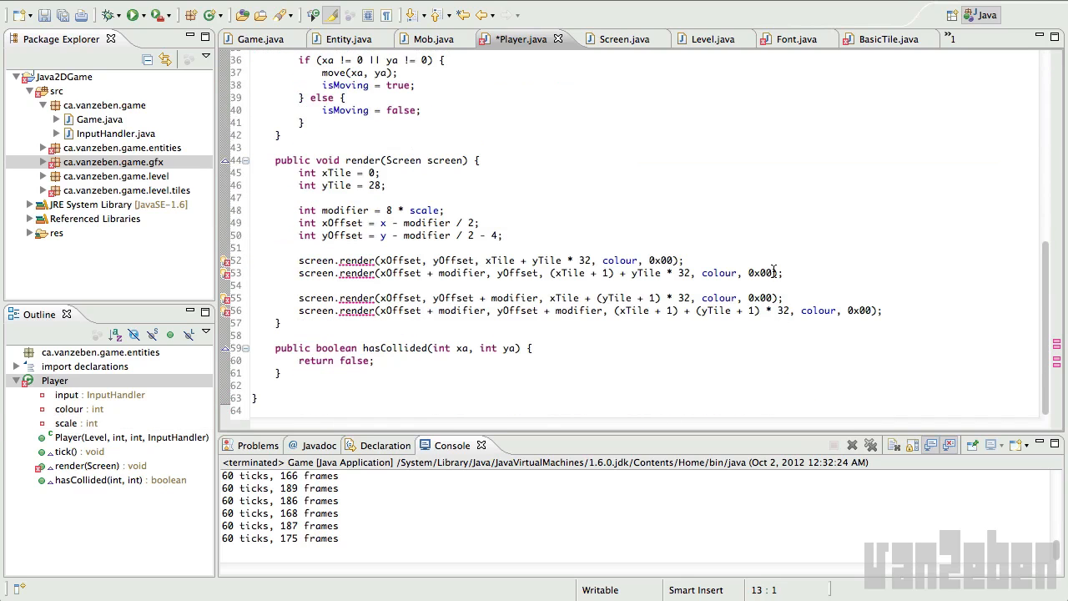
type(", scale);")
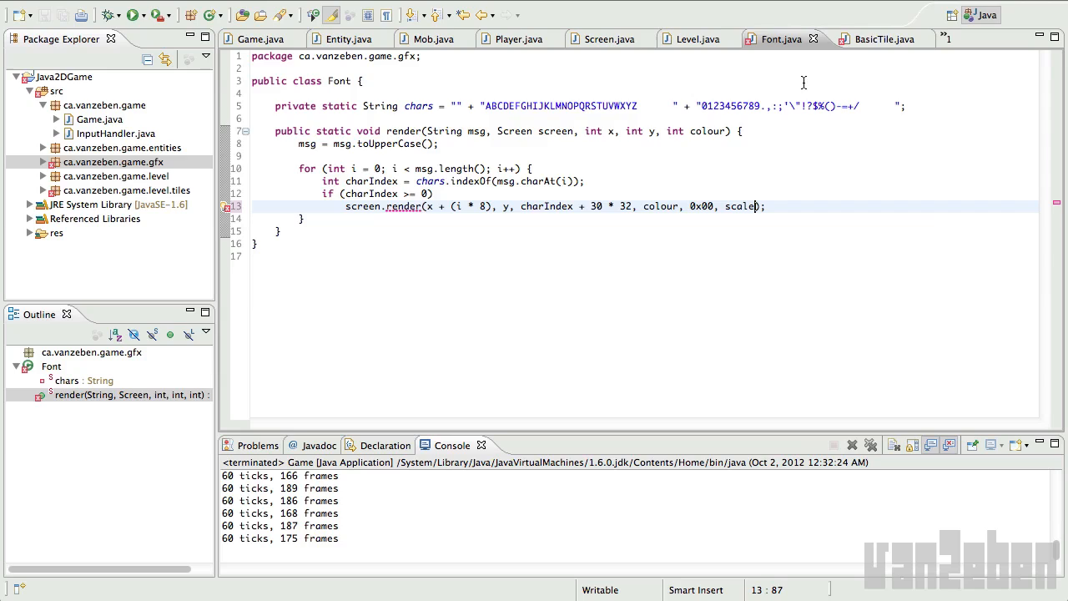
- Pass scale 1 in BasicTile, and give Font.render an int scale parameter forwarded to screen.render
left_click(876, 38)
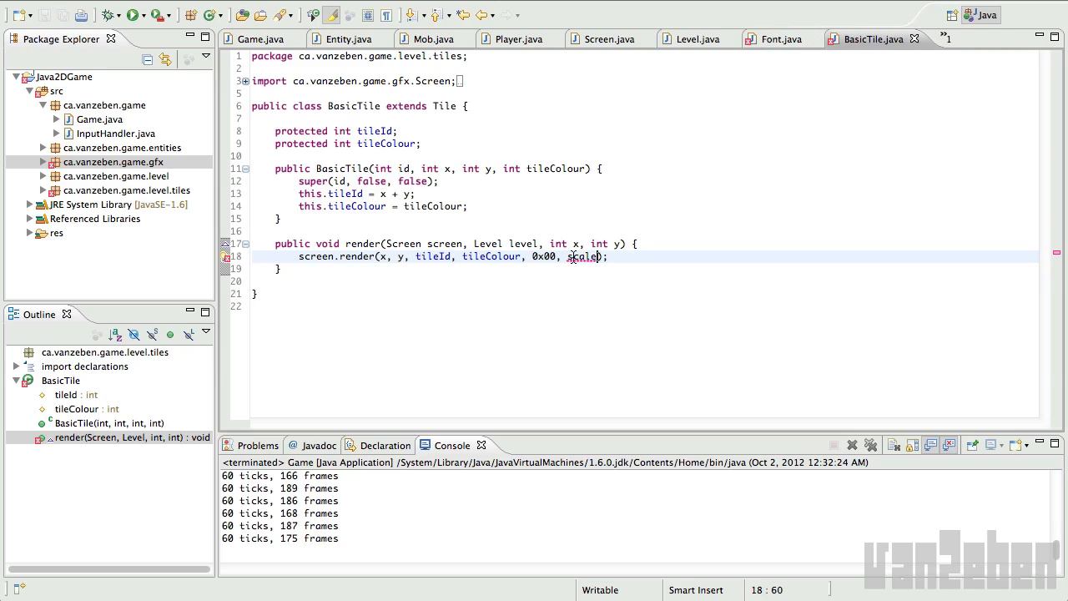
type("1")
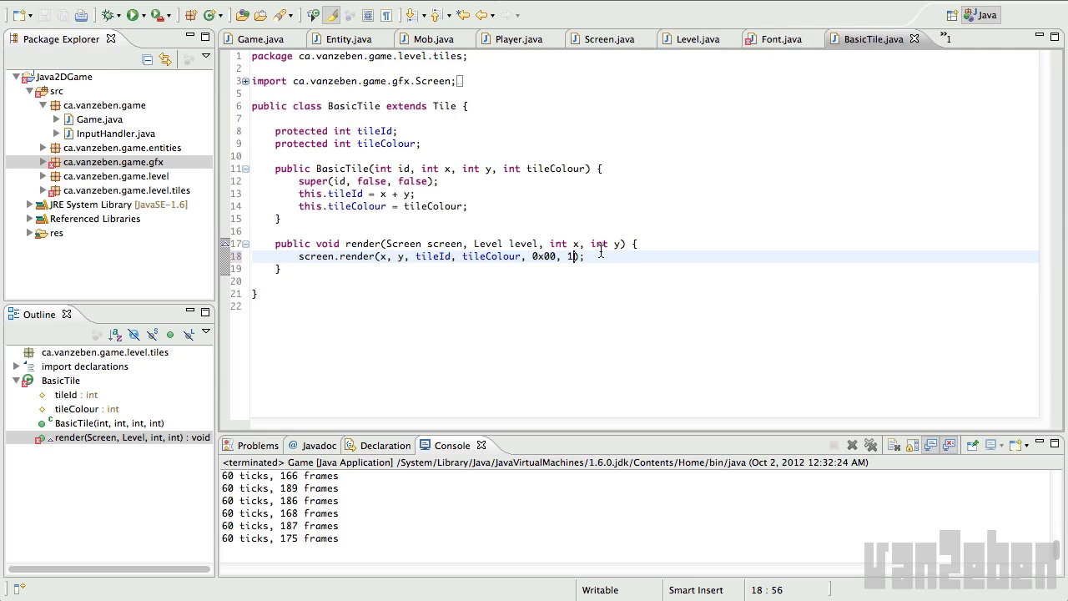
left_click(776, 39)
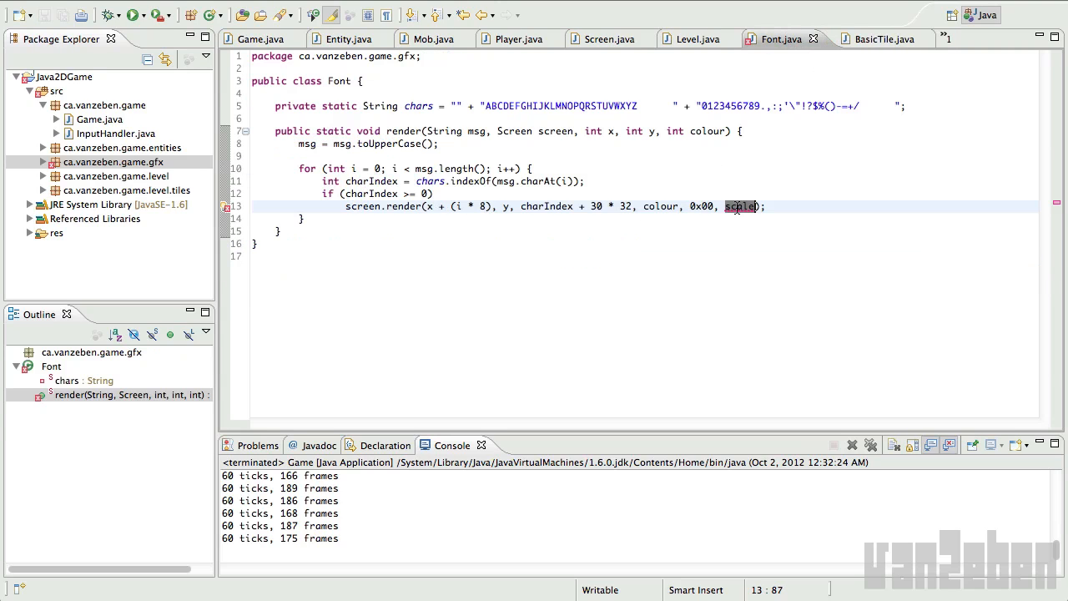
type("1")
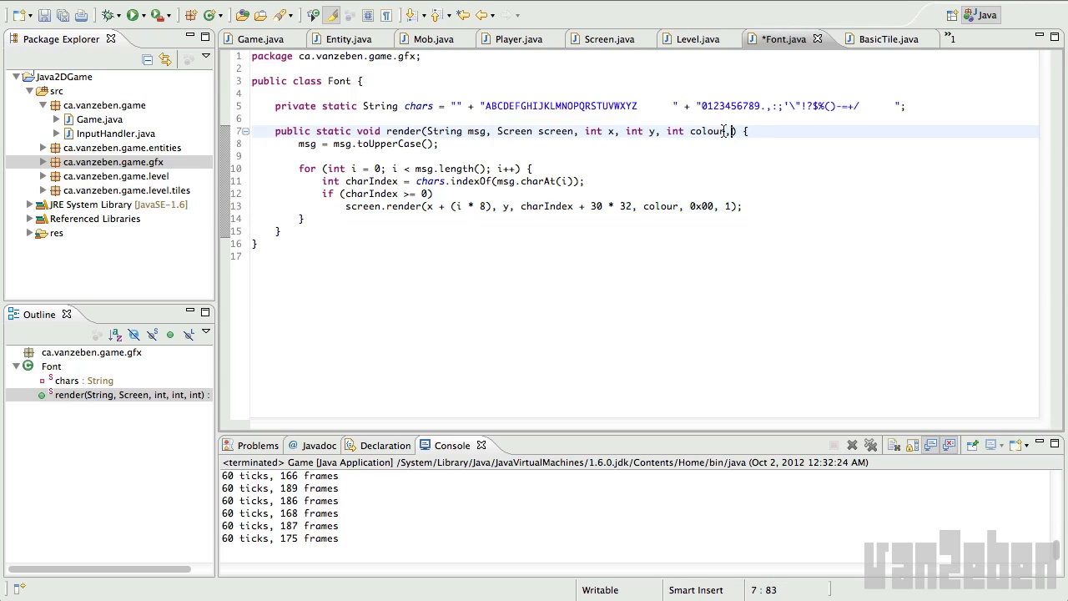
type(", int scale")
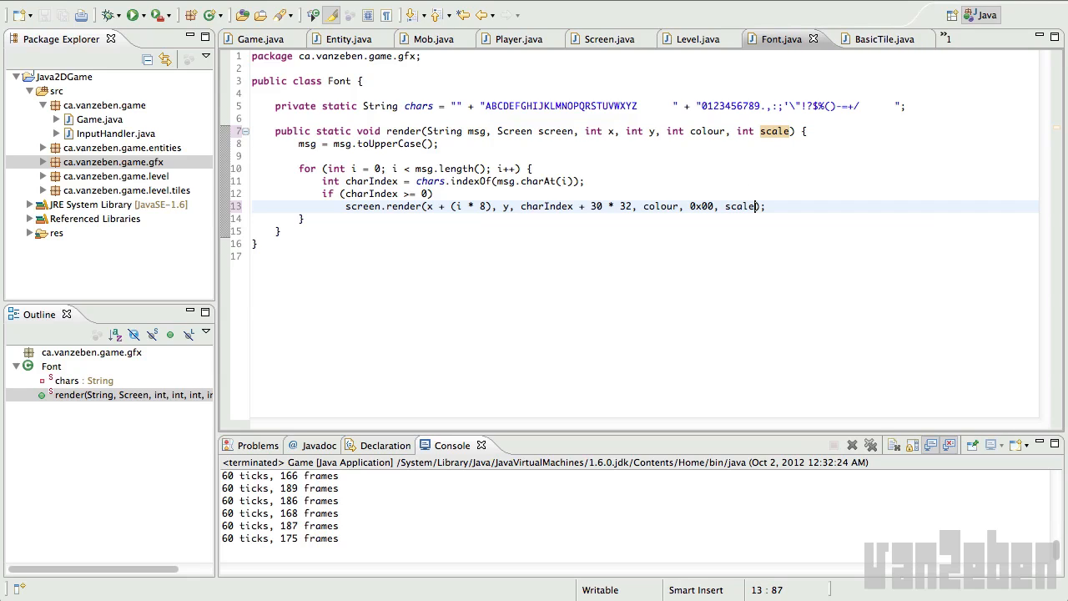
double_click(740, 207)
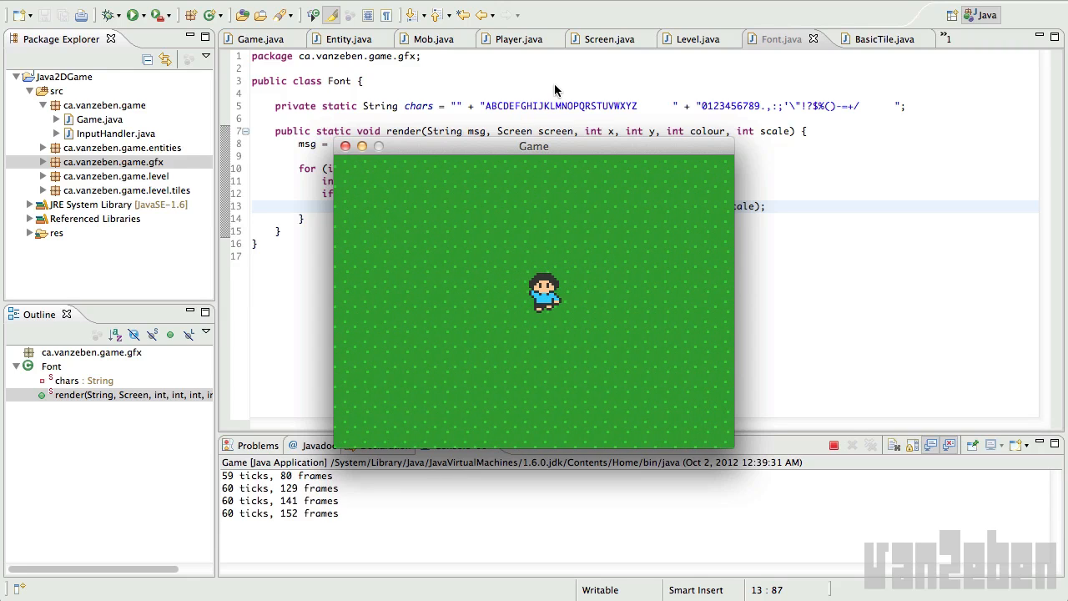
- Close the game window after checking the player renders, returning to Player.java
left_click(518, 38)
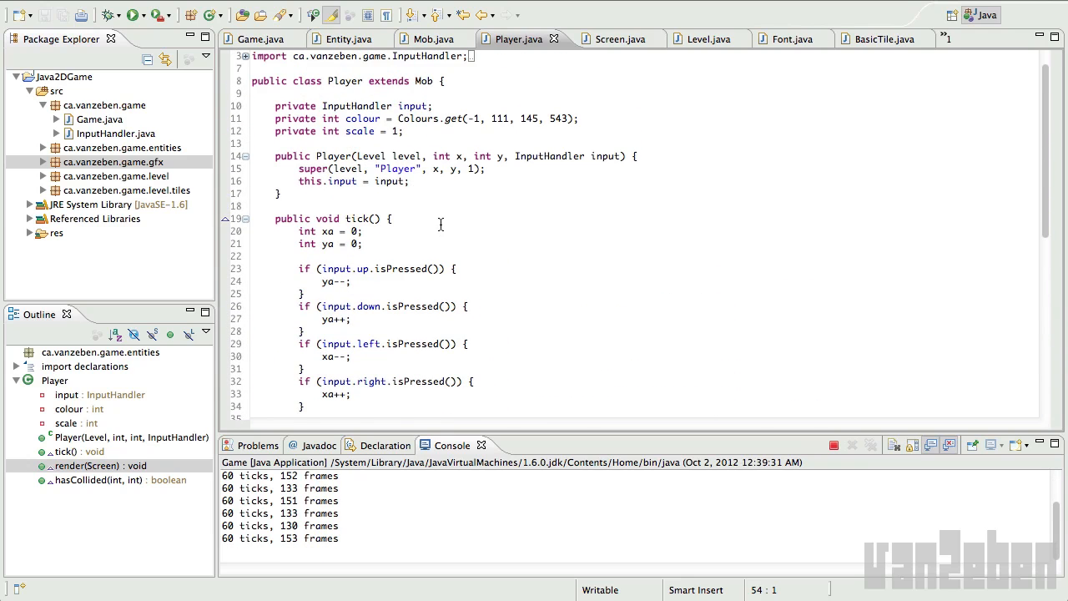
- End Player's tick() with the statement this.scale = 2; to enlarge the player
scroll("down", 3)
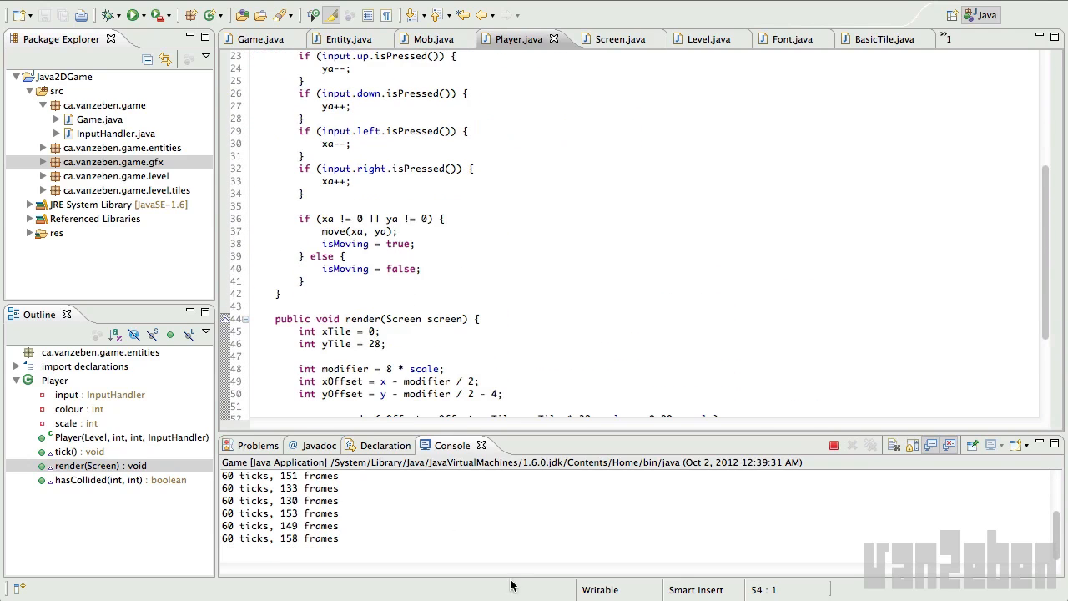
left_click(321, 281)
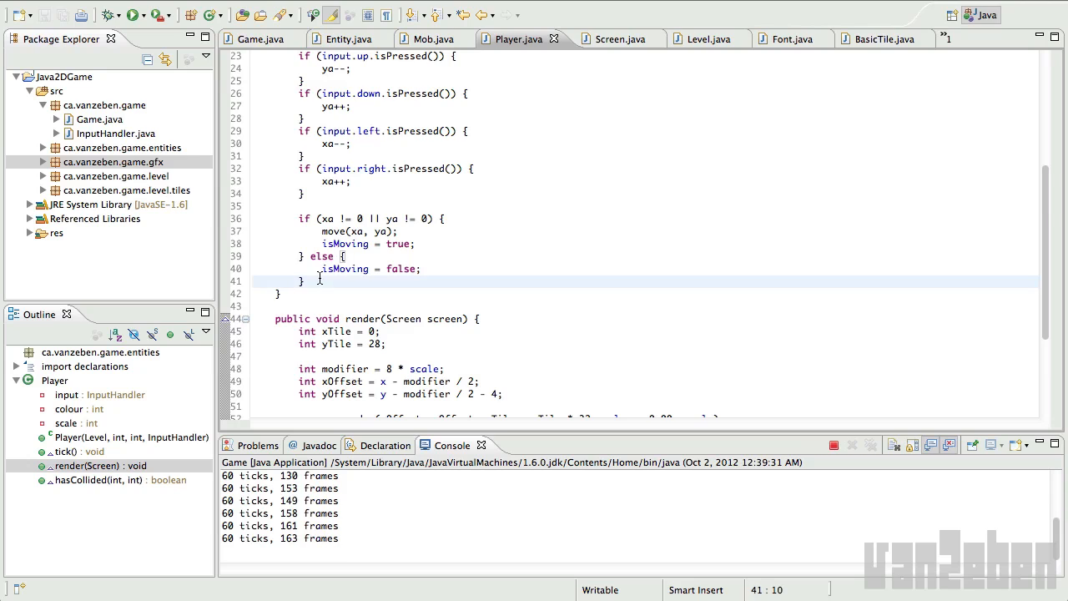
type("this.s")
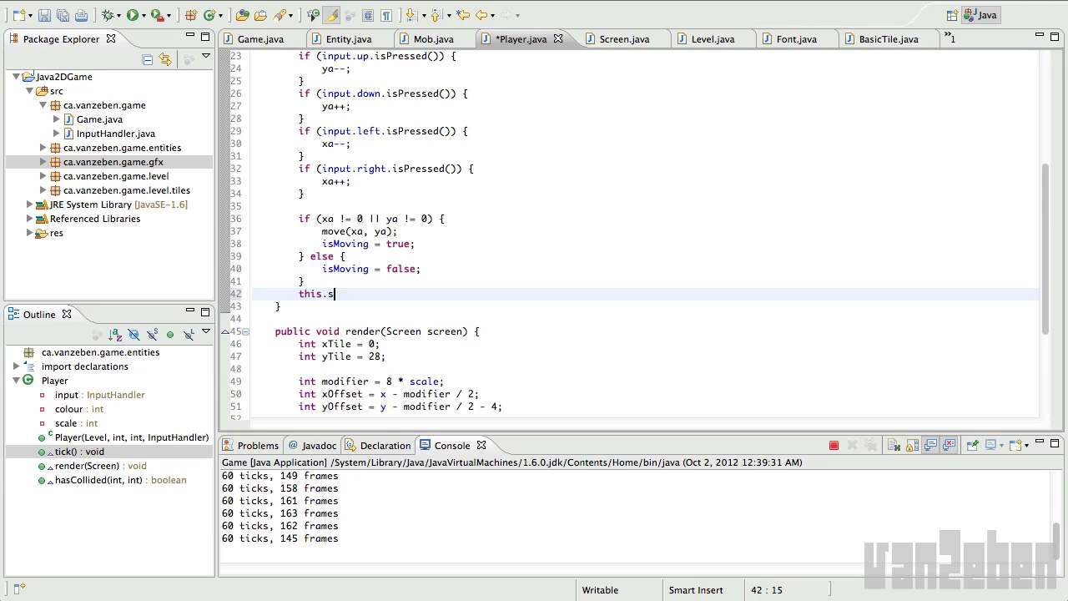
type("cale = 2;")
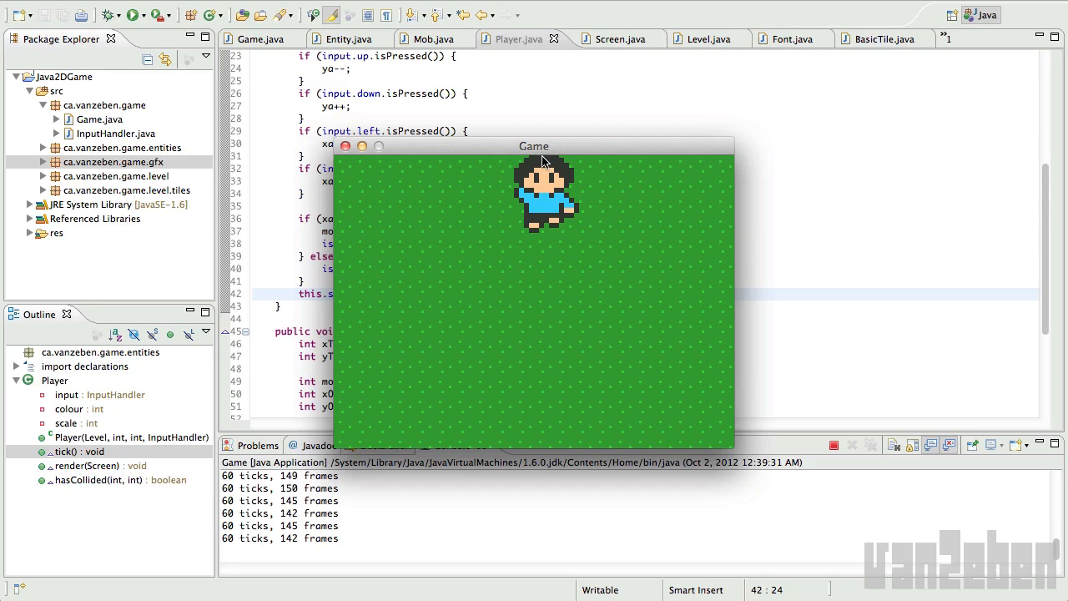
mouse_move(531, 150)
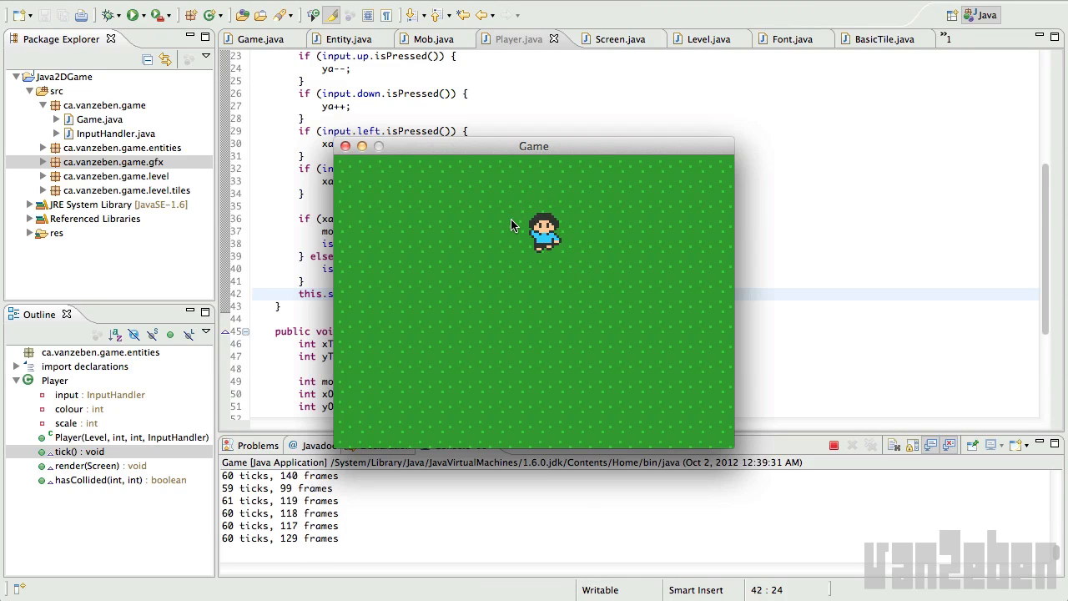
mouse_move(521, 197)
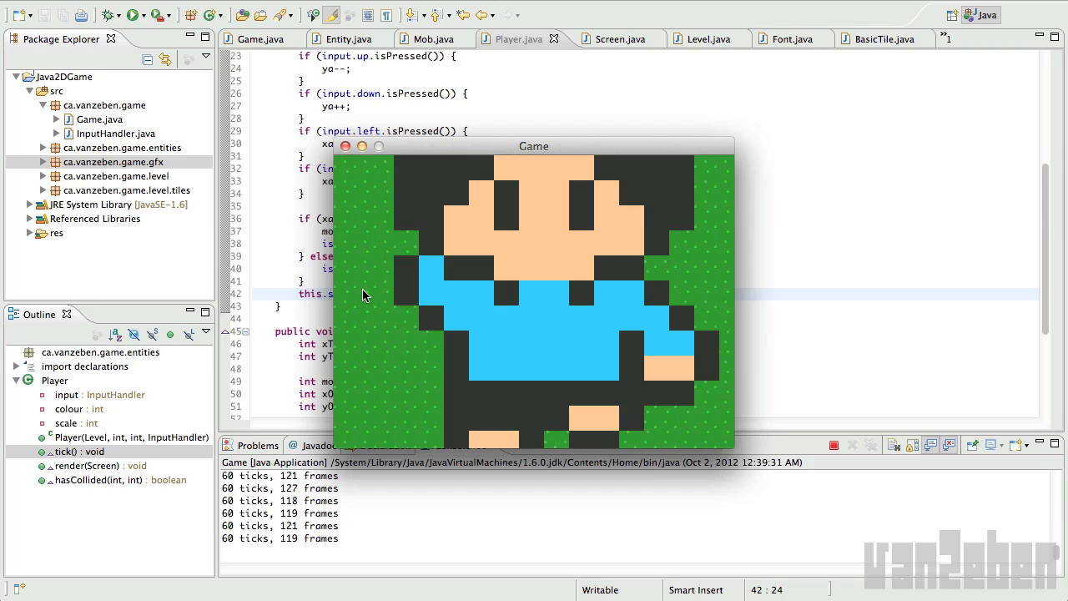
mouse_move(626, 384)
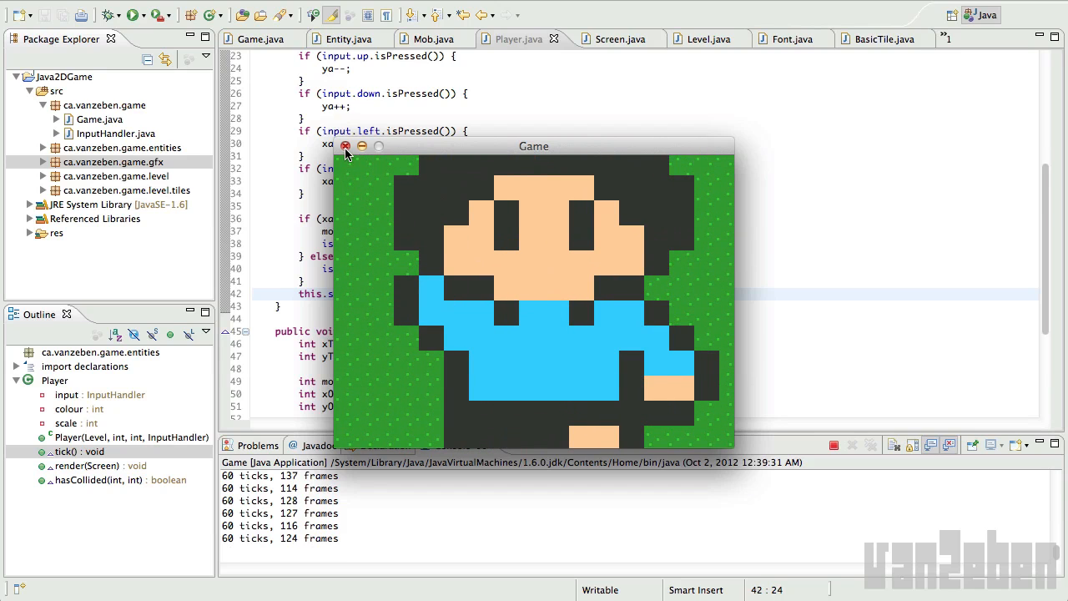
- Close the running game window after seeing the player drawn enlarged
left_click(348, 147)
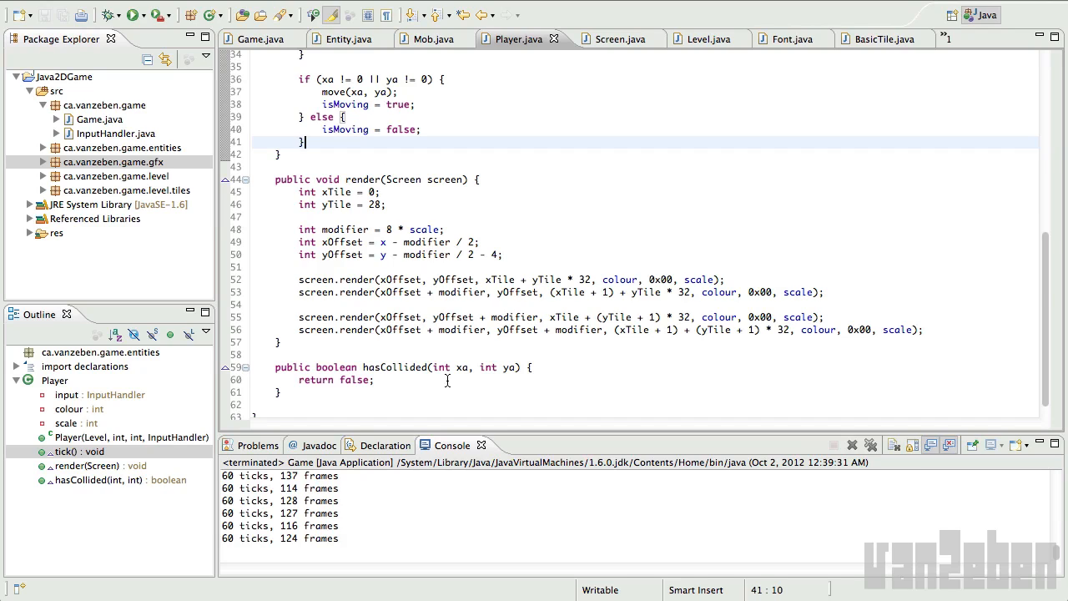
mouse_move(421, 290)
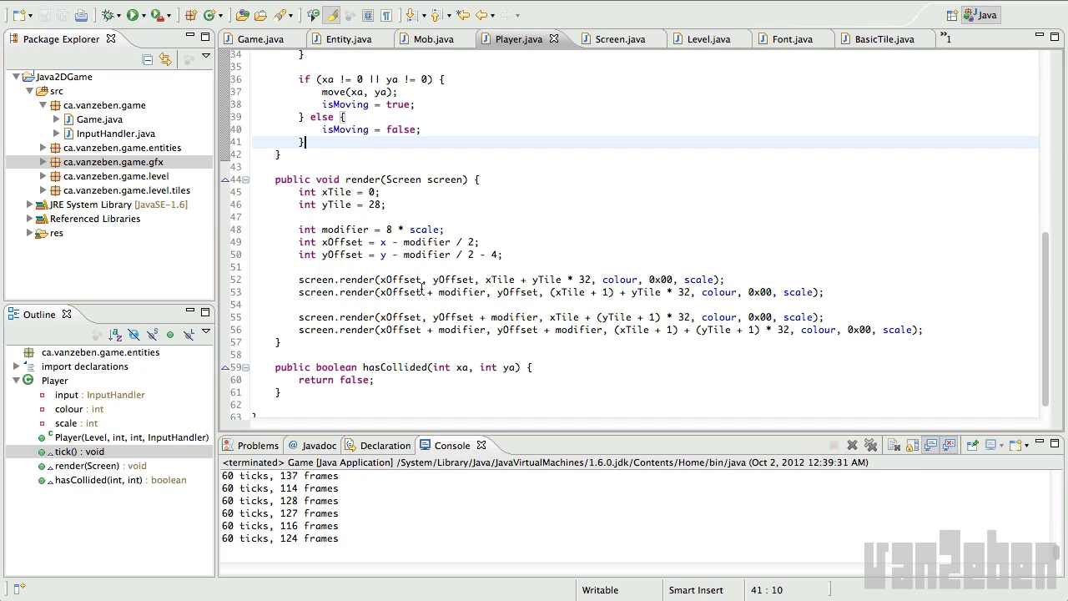
left_click(664, 280)
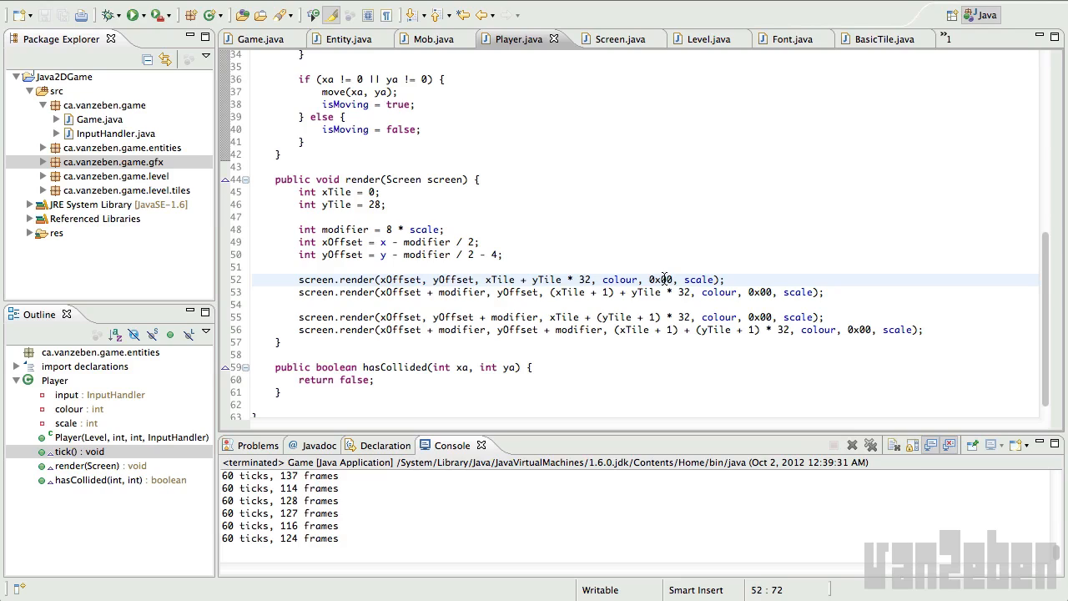